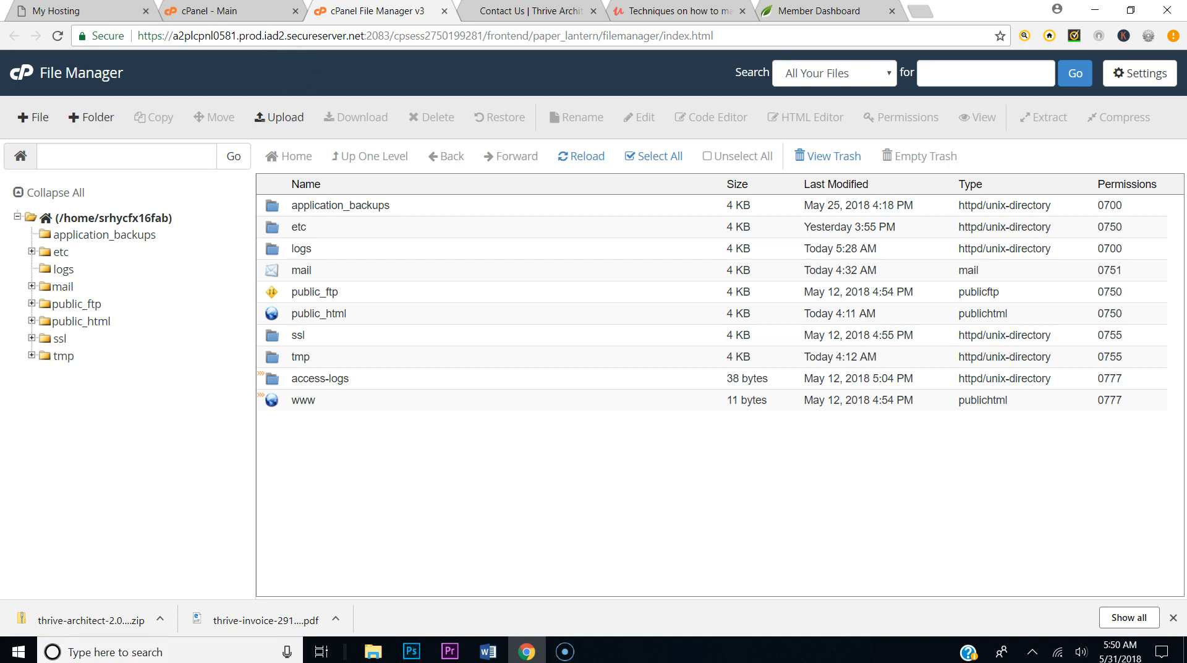
Close the Thrive Themes member dashboard tab, leaving the Udemy course curriculum page showing
{"action": "left_click", "coordinate": [822, 11]}
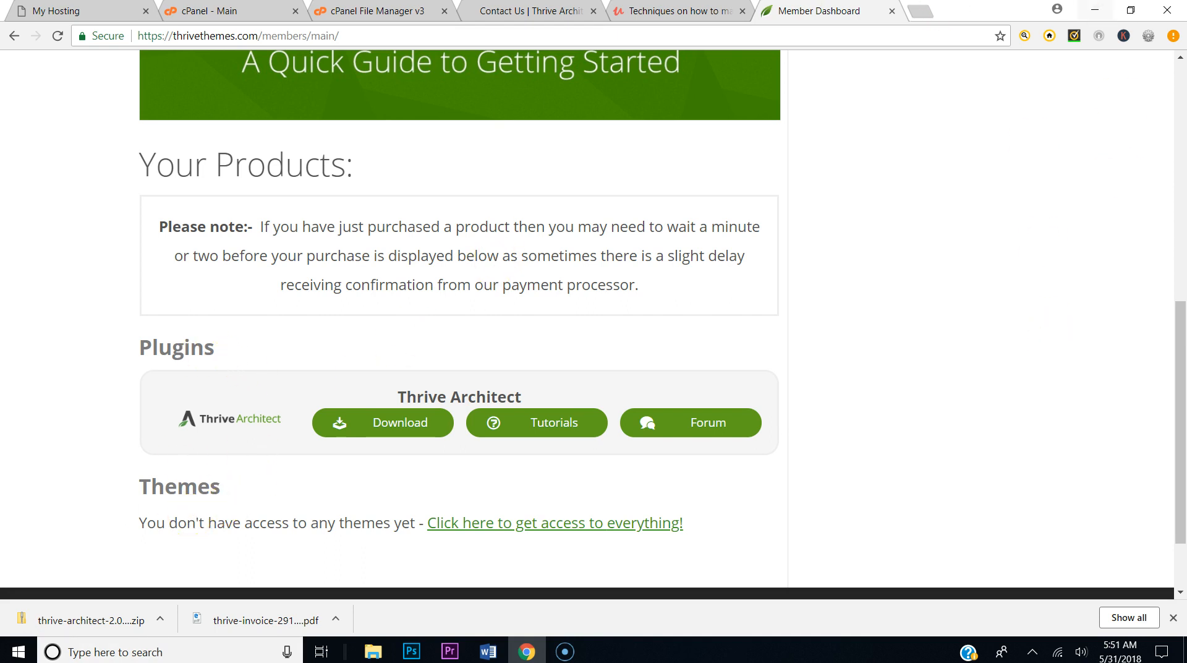
{"action": "left_click", "coordinate": [676, 10]}
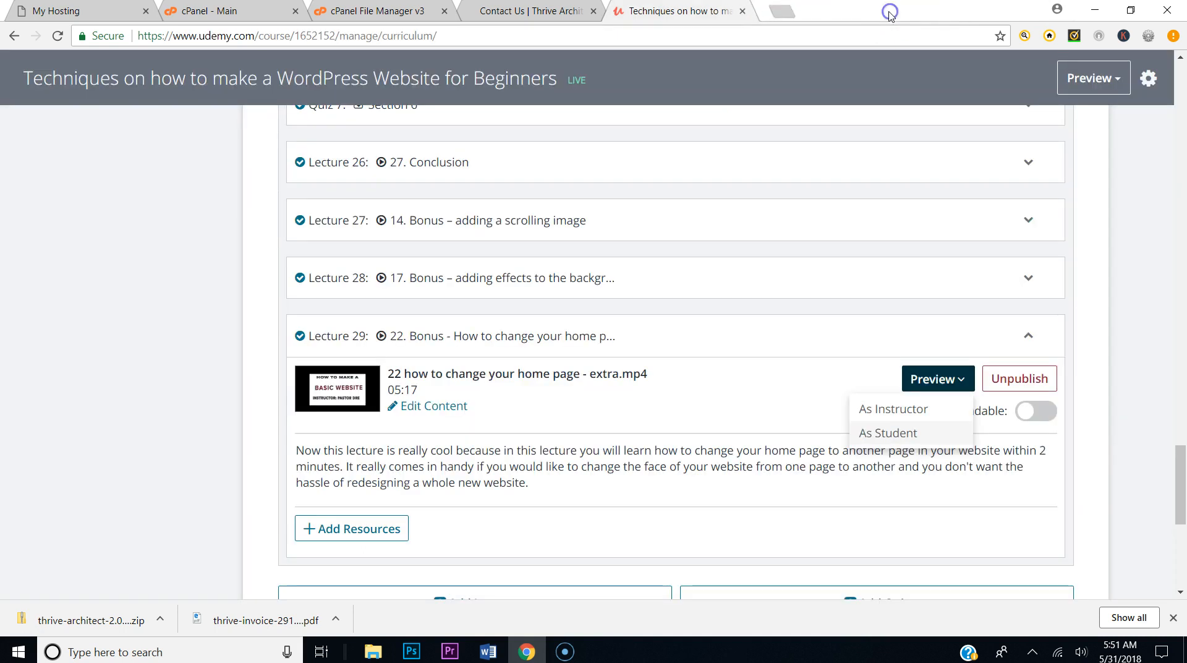
Open vosf.org in a new tab and go to its WordPress admin Plugins area
{"action": "left_click", "coordinate": [80, 11]}
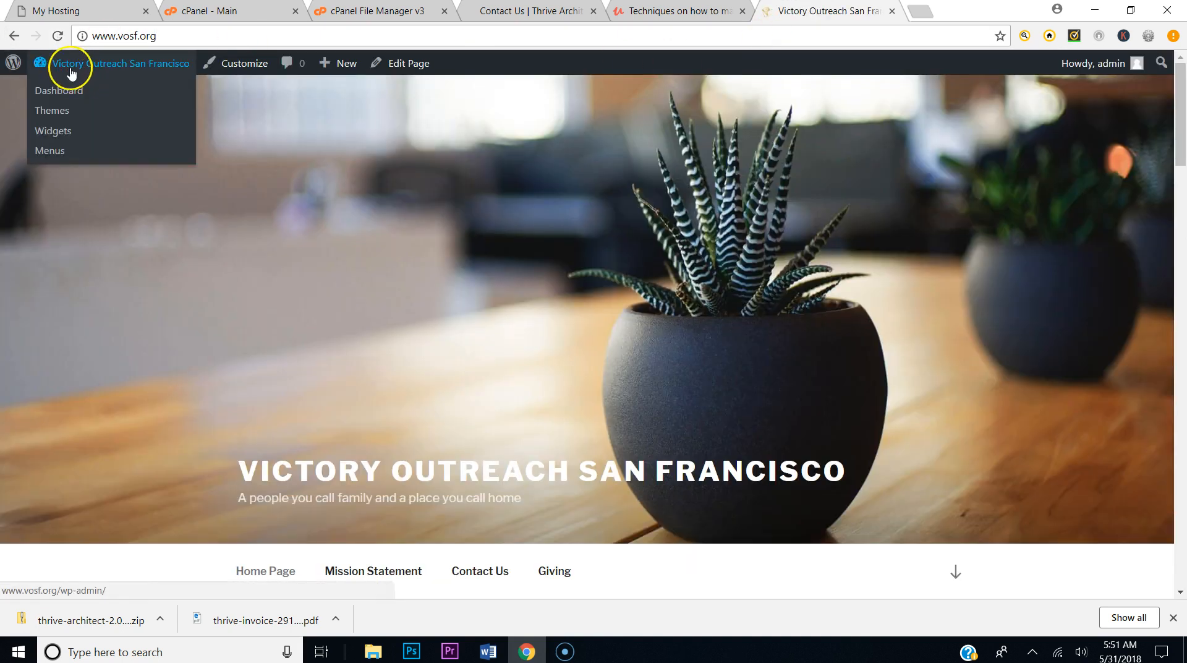
{"action": "left_click", "coordinate": [60, 89]}
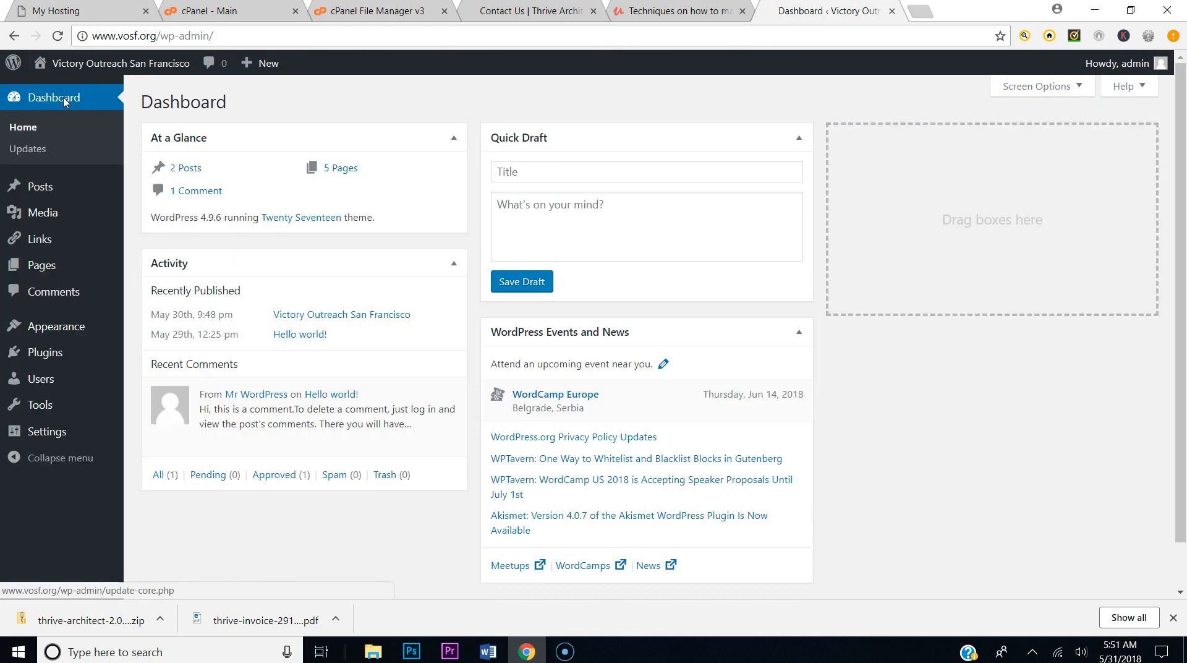
{"action": "left_click", "coordinate": [43, 352]}
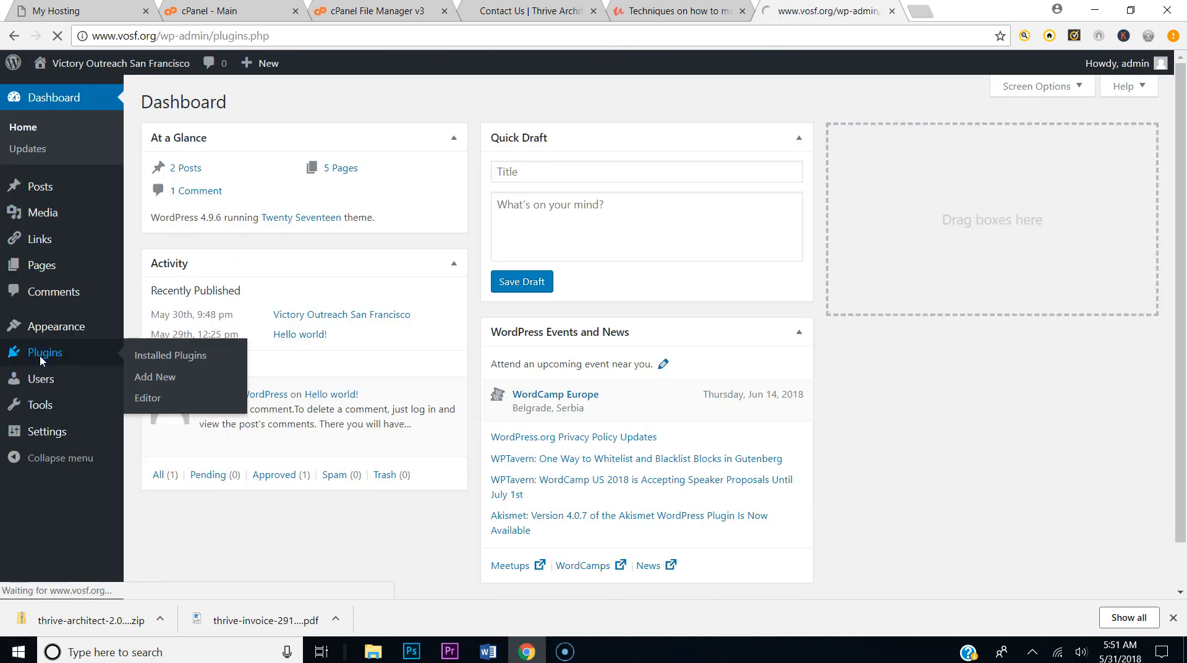
Upload the thrive-visual-editor 1.500.10 zip via Add New > Upload Plugin and start installing
{"action": "left_click", "coordinate": [169, 354]}
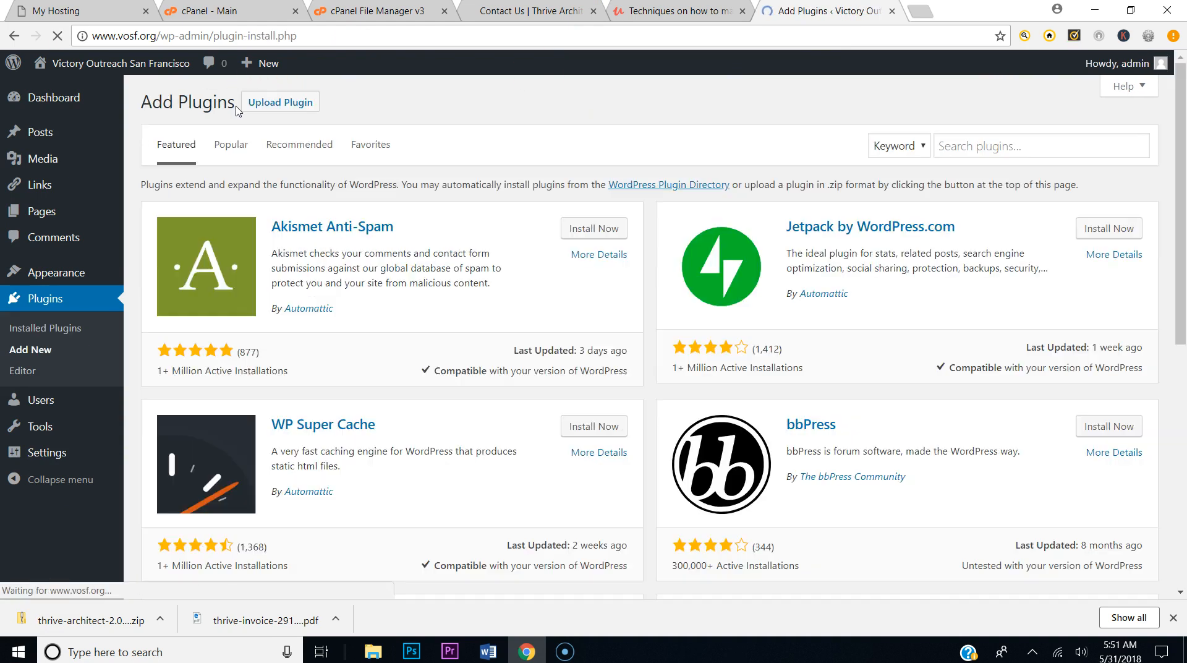
{"action": "left_click", "coordinate": [279, 100]}
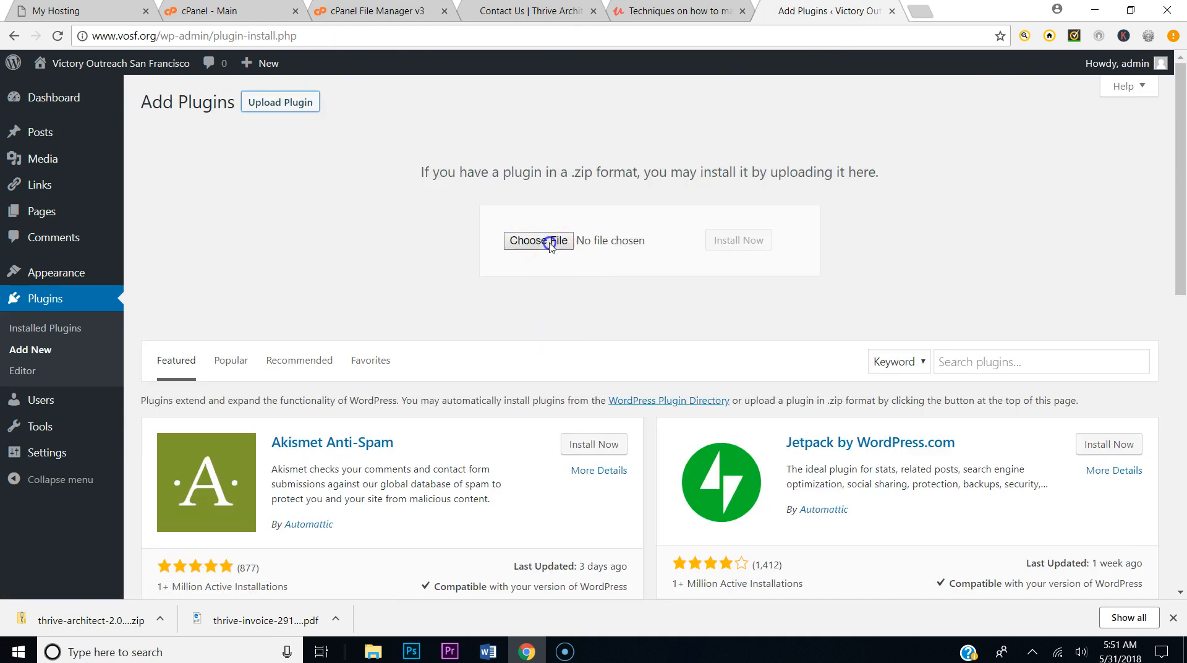
{"action": "left_click", "coordinate": [537, 240]}
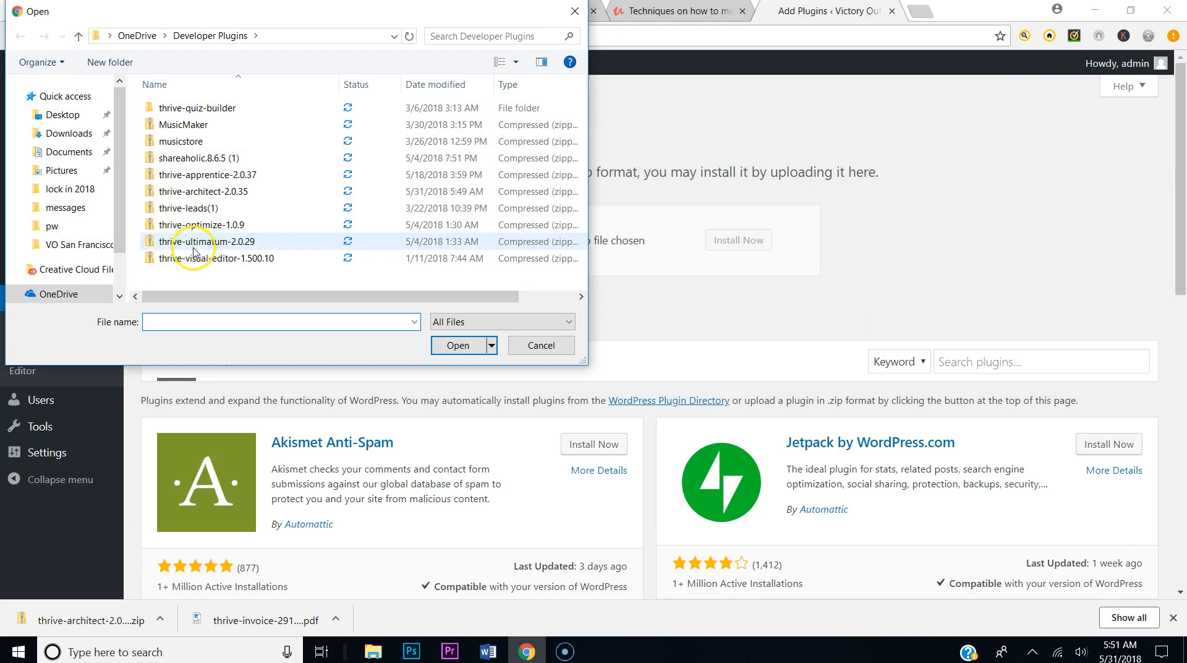
{"action": "left_click", "coordinate": [458, 346]}
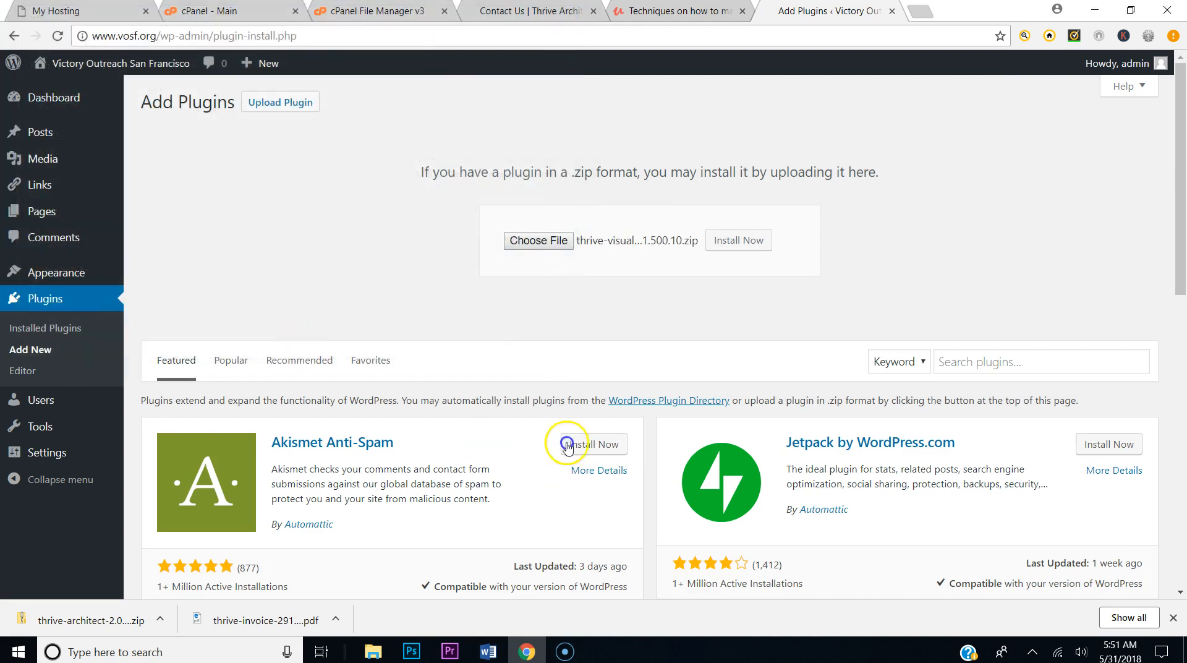
{"action": "left_click", "coordinate": [737, 240]}
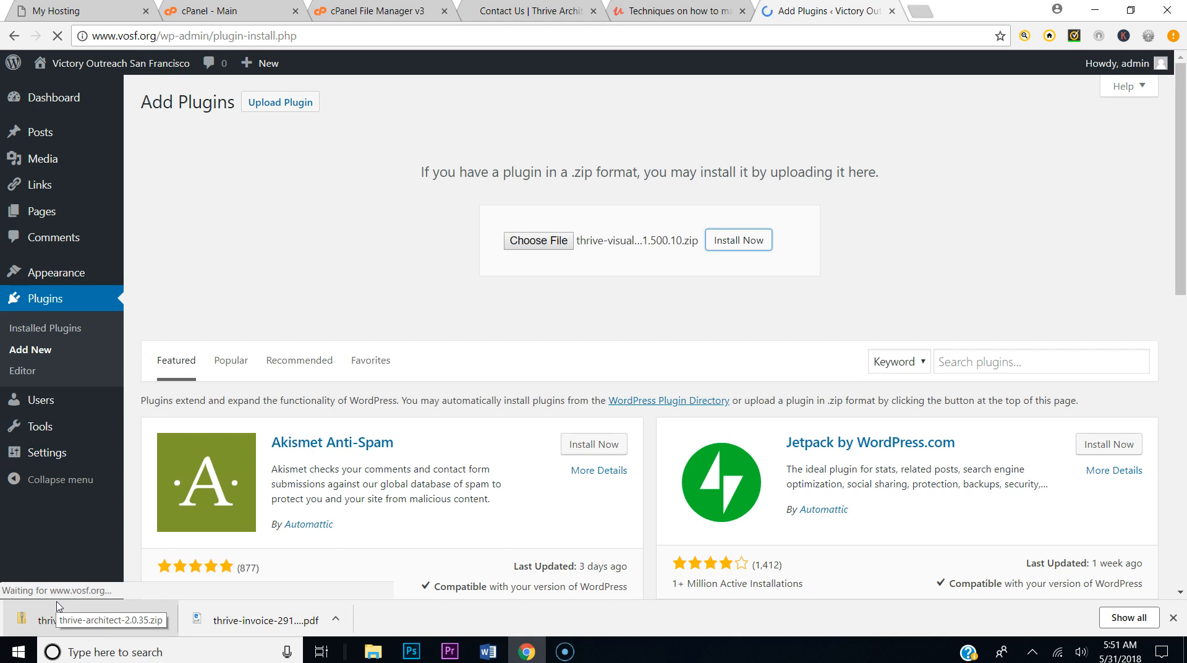
Leave the plugin installer and bring up the creatingwebsite.org hosting homepage
{"action": "left_click", "coordinate": [736, 240]}
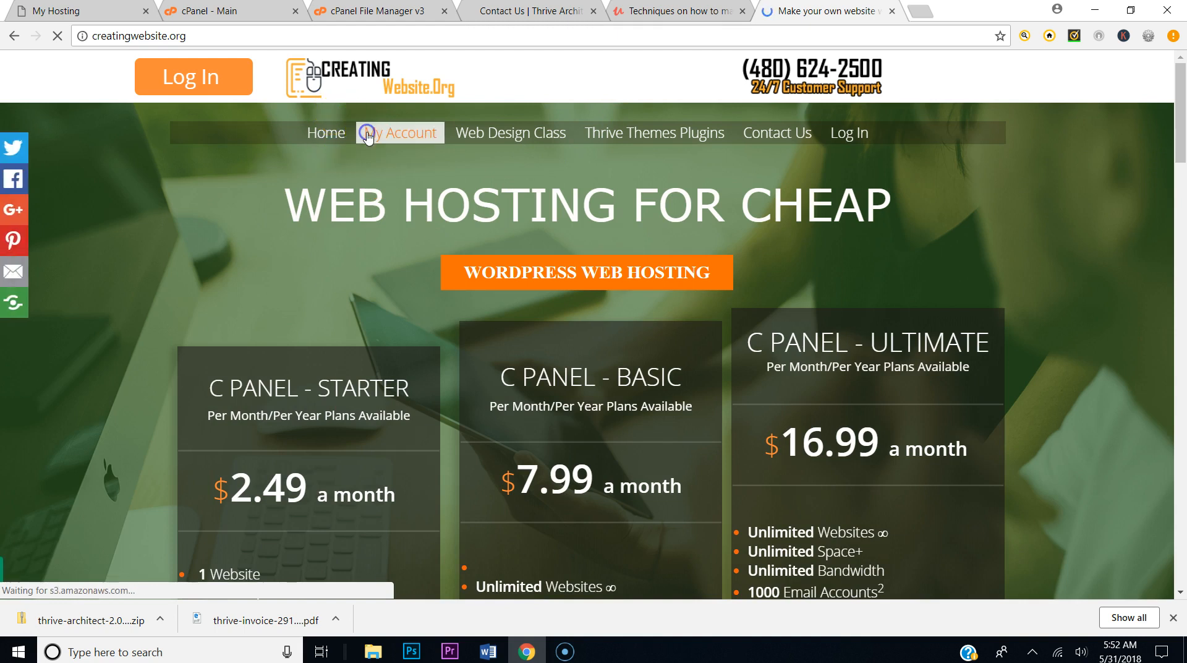
Sign in to the Creating Website account to reach My Products for vosf.org
{"action": "left_click", "coordinate": [399, 132]}
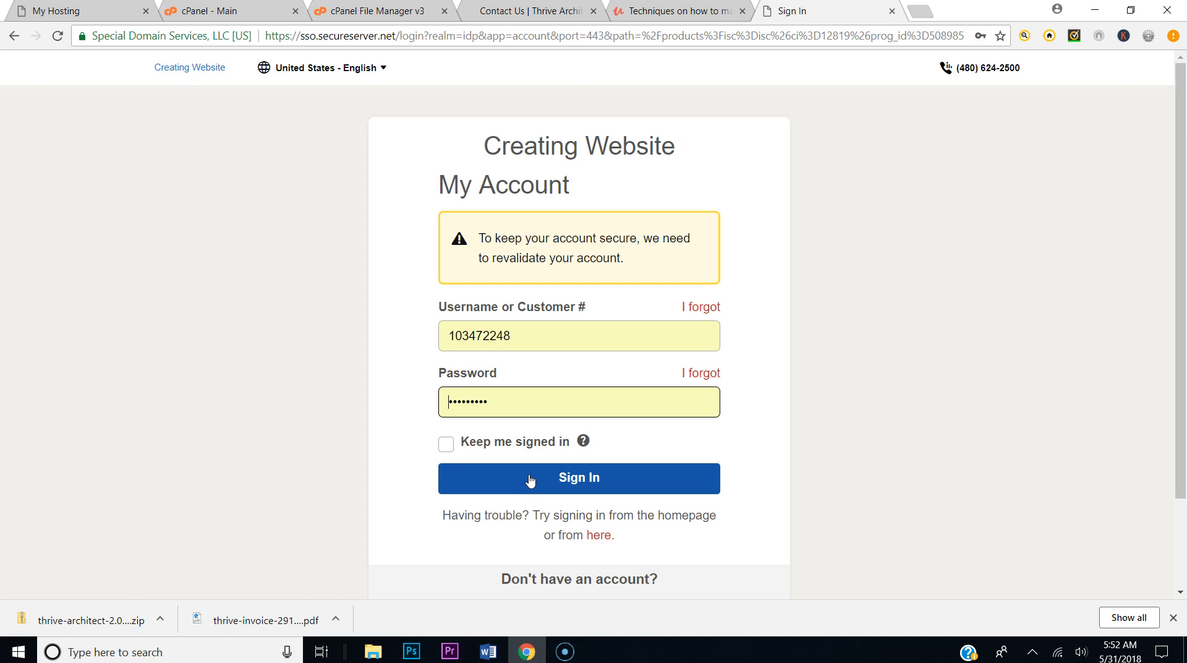
{"action": "left_click", "coordinate": [577, 478]}
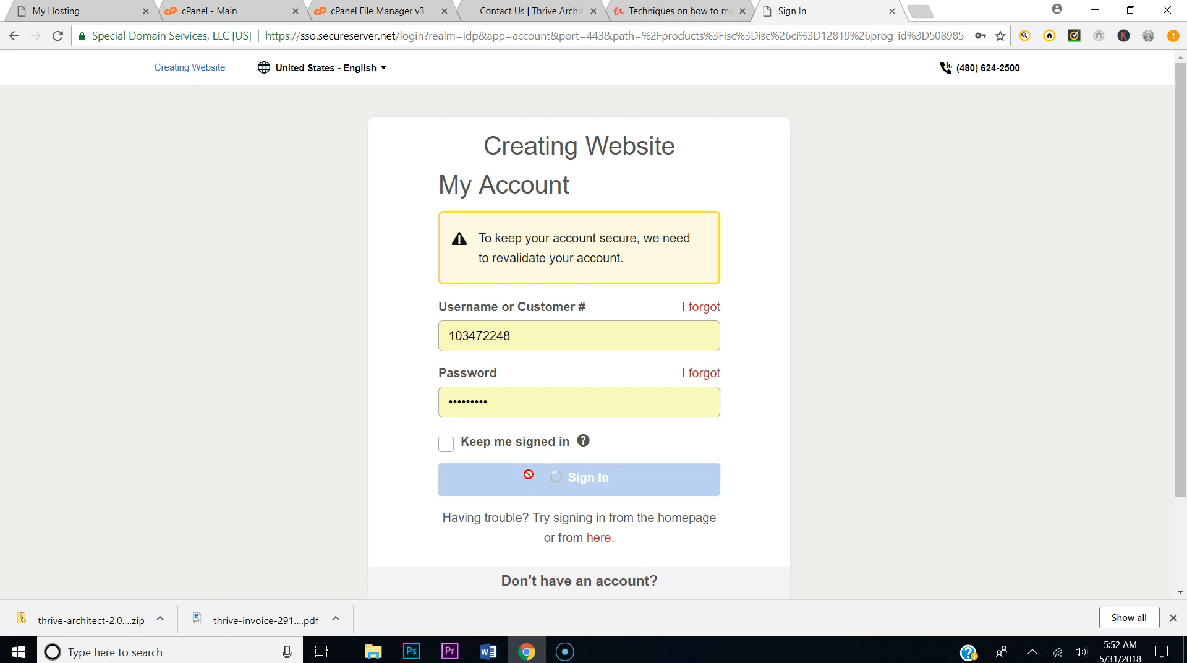
{"action": "left_click", "coordinate": [577, 478]}
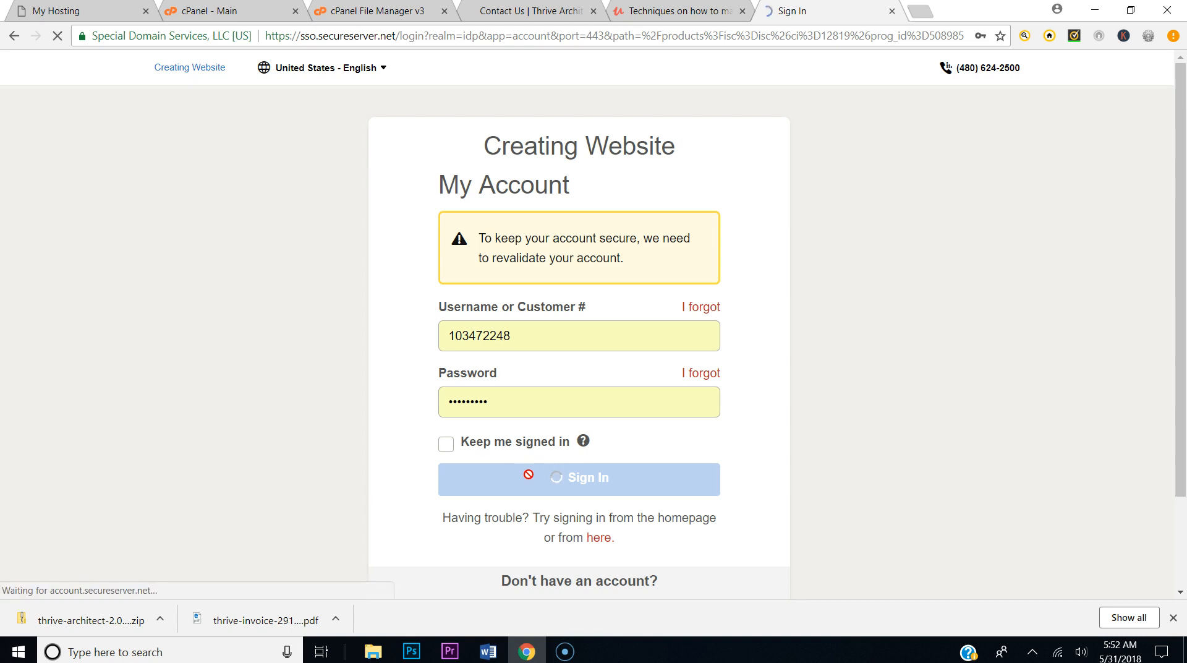
{"action": "left_click", "coordinate": [578, 478]}
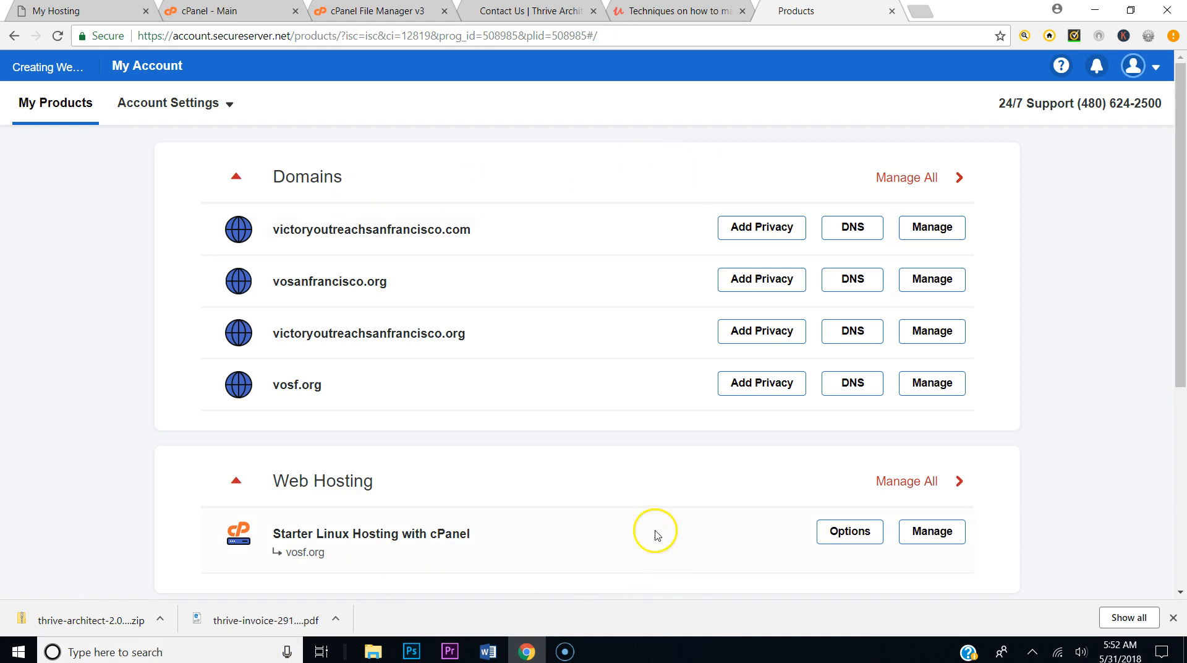
{"action": "mouse_move", "coordinate": [870, 573]}
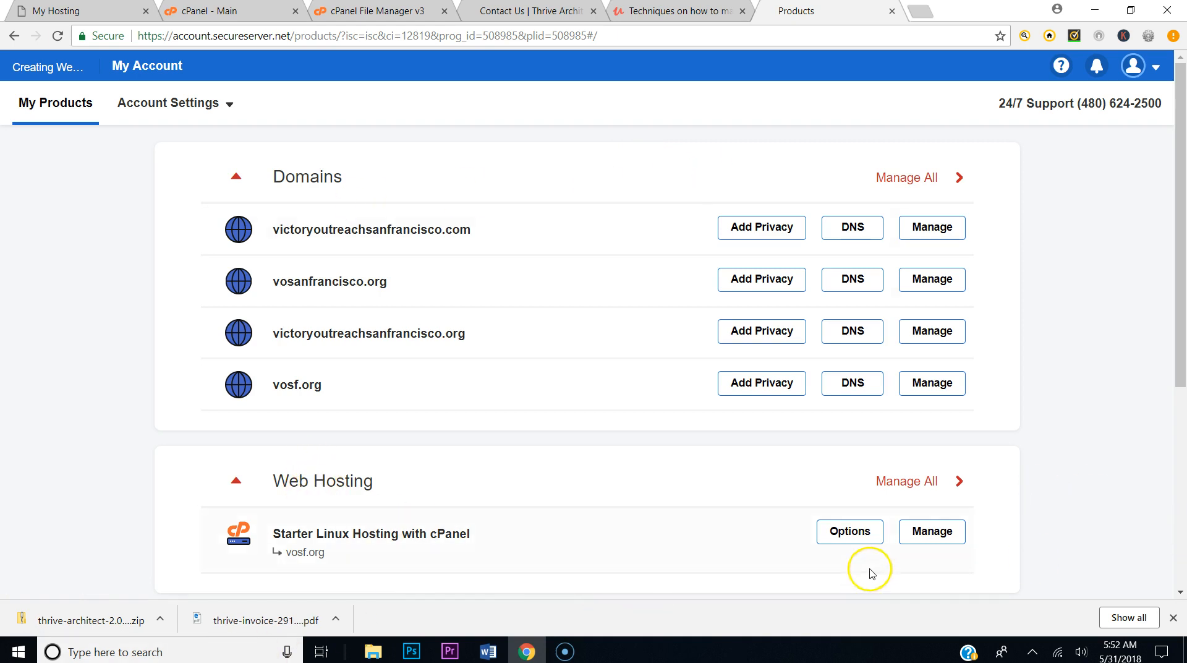
Manage the vosf.org Starter Linux Hosting plan and launch its cPanel Admin
{"action": "left_click", "coordinate": [931, 531]}
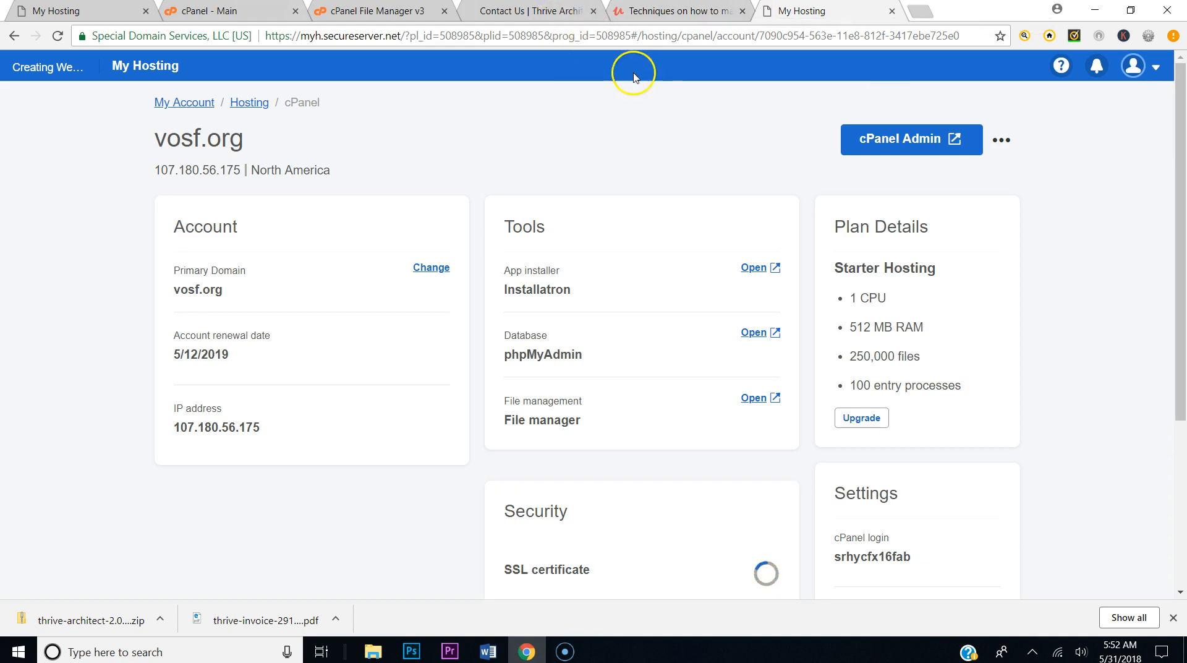
{"action": "left_click", "coordinate": [911, 139]}
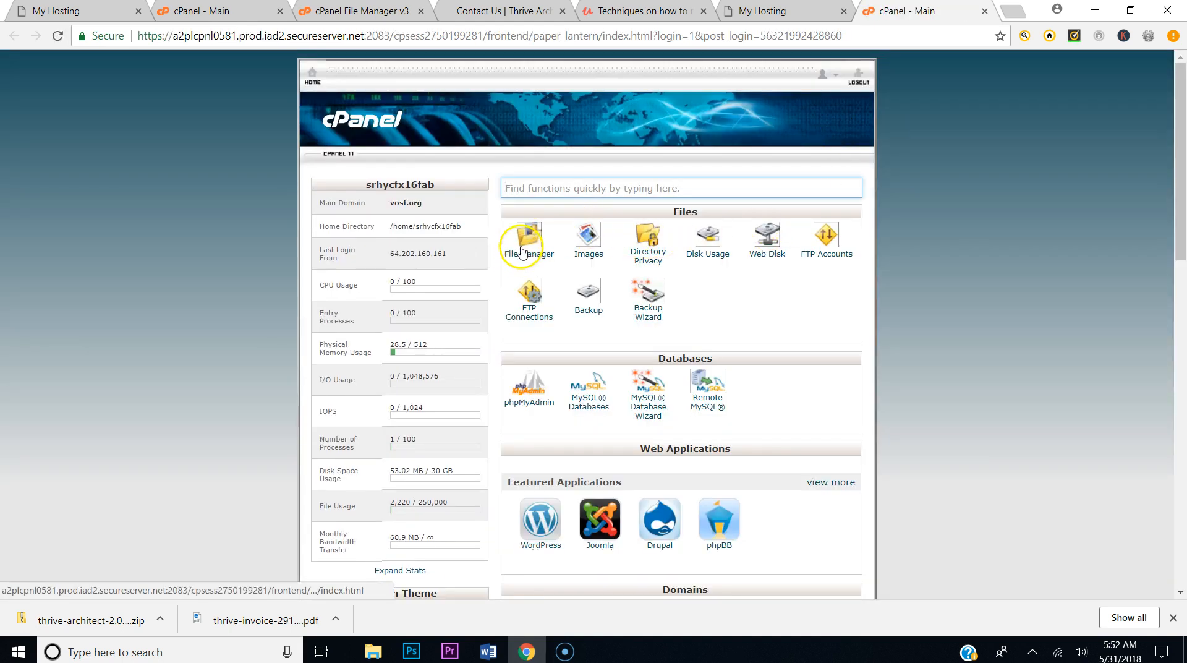
In File Manager, navigate into public_html/wp-content/plugins
{"action": "left_click", "coordinate": [527, 241]}
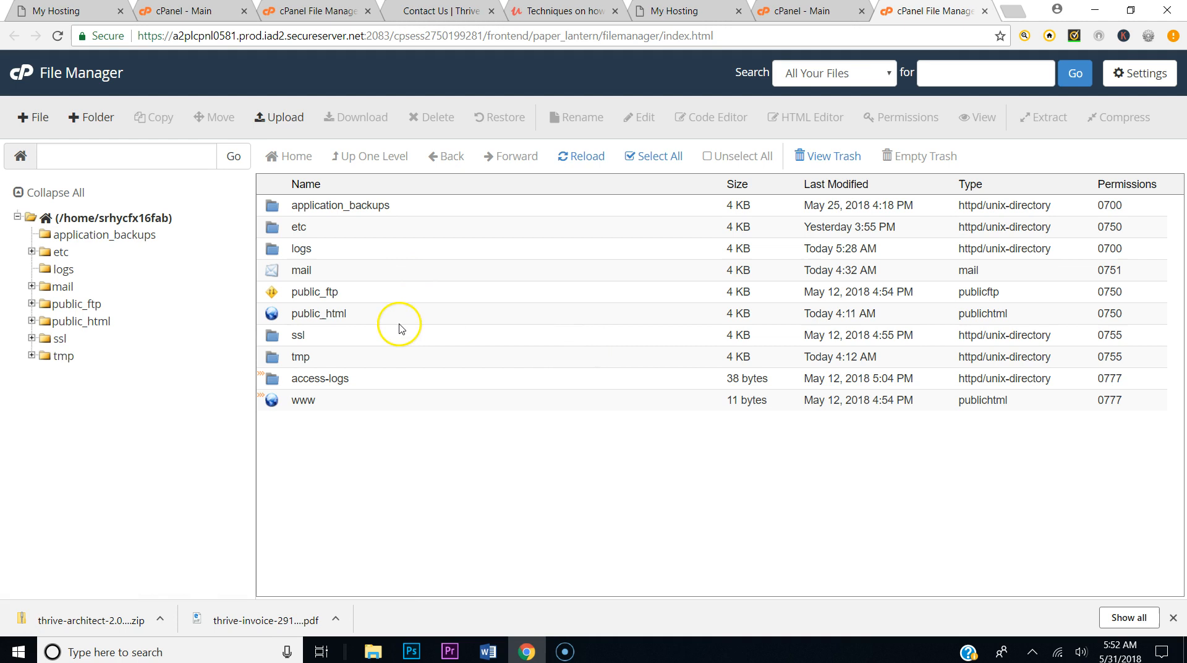
{"action": "double_click", "coordinate": [318, 312]}
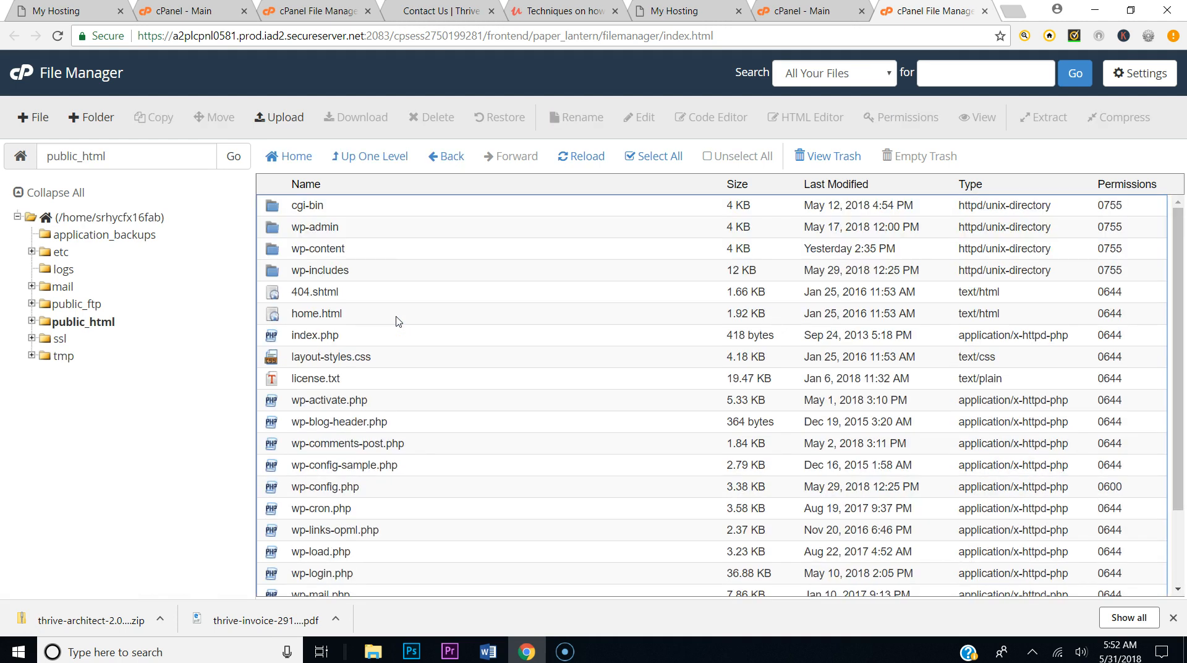
{"action": "left_click", "coordinate": [318, 249]}
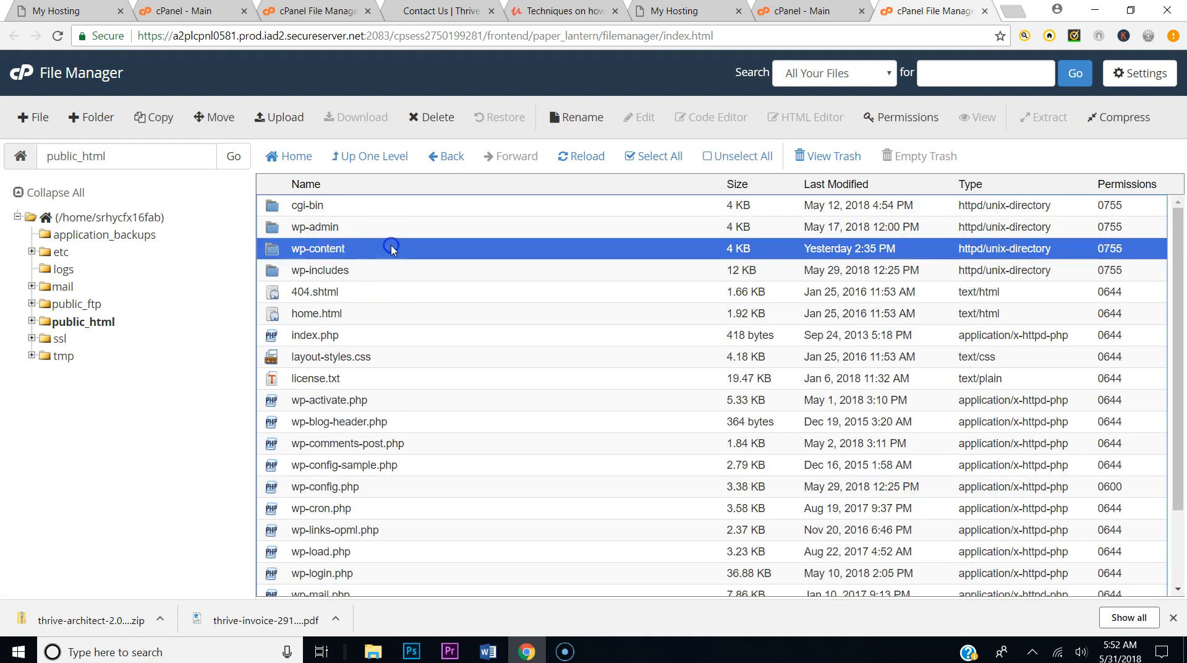
{"action": "double_click", "coordinate": [317, 249]}
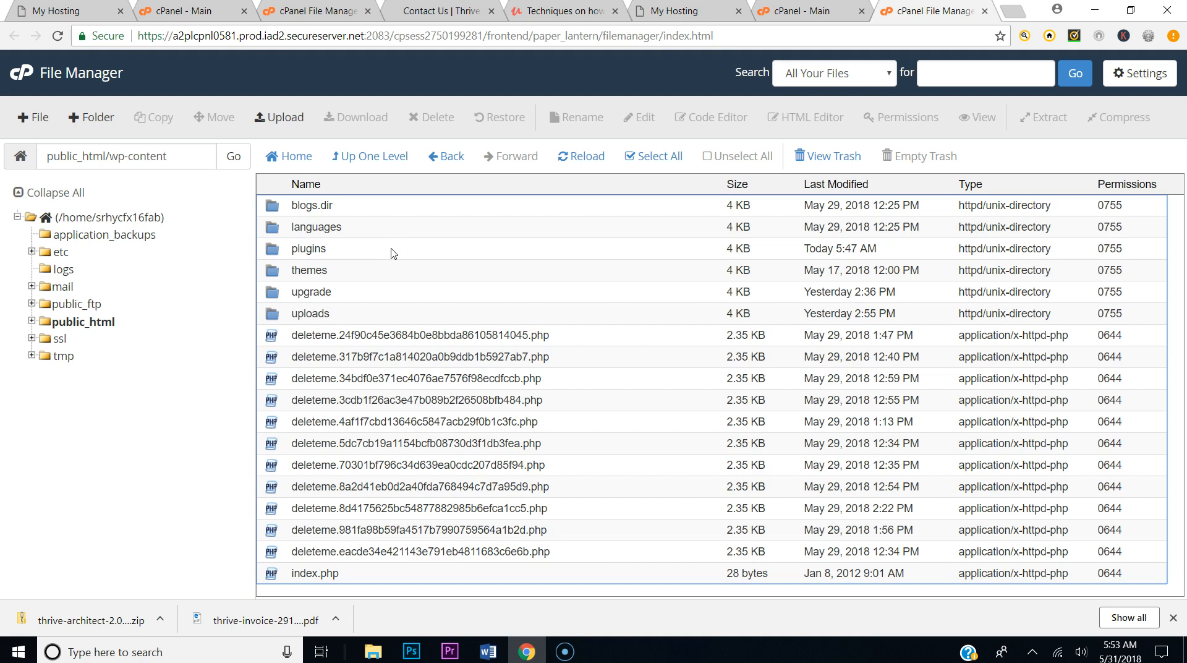
{"action": "double_click", "coordinate": [308, 248]}
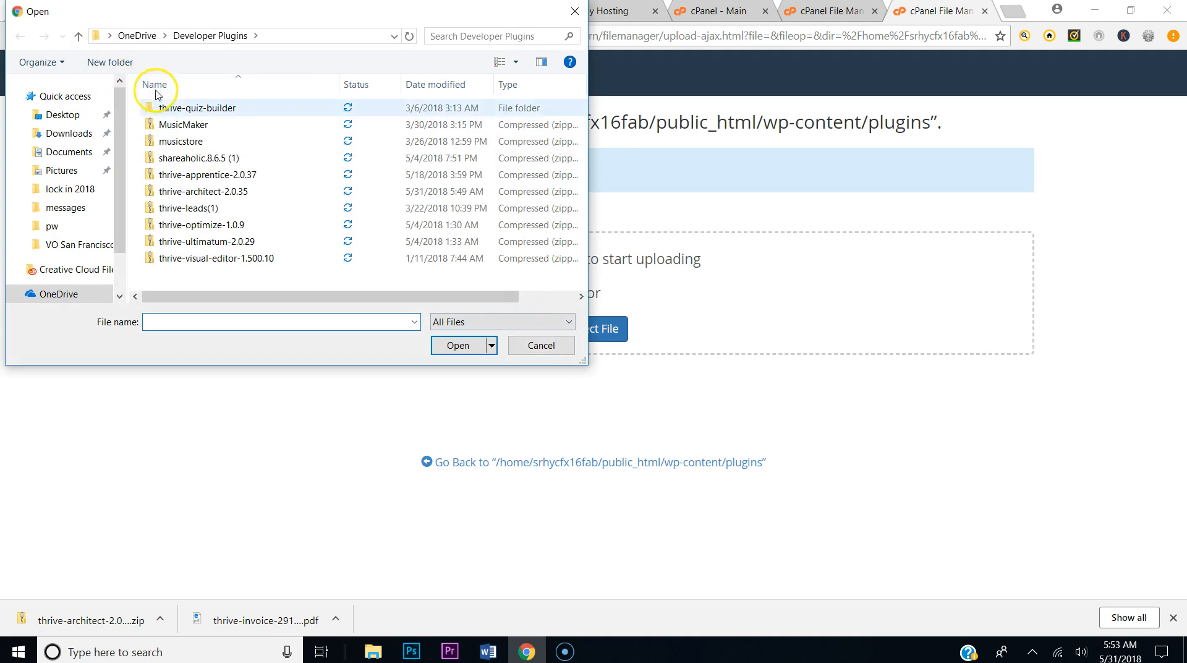
Pick the thrive-architect-2.0.35 zip in the Open dialog and upload it to plugins
{"action": "left_click", "coordinate": [205, 175]}
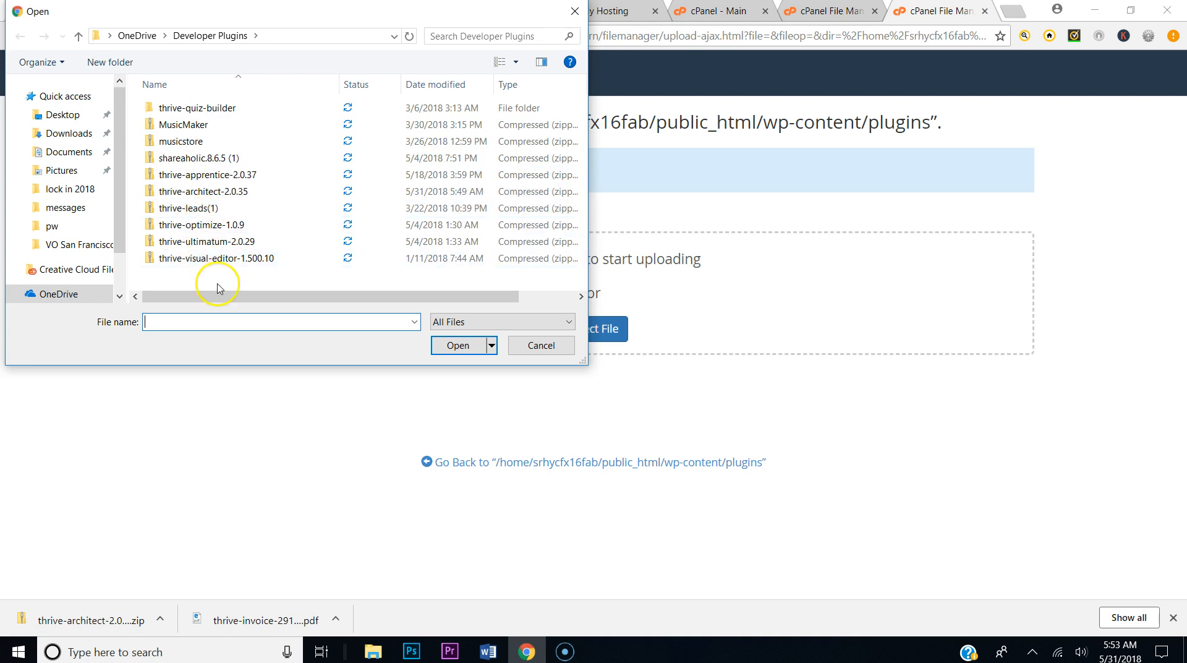
{"action": "left_click", "coordinate": [202, 191]}
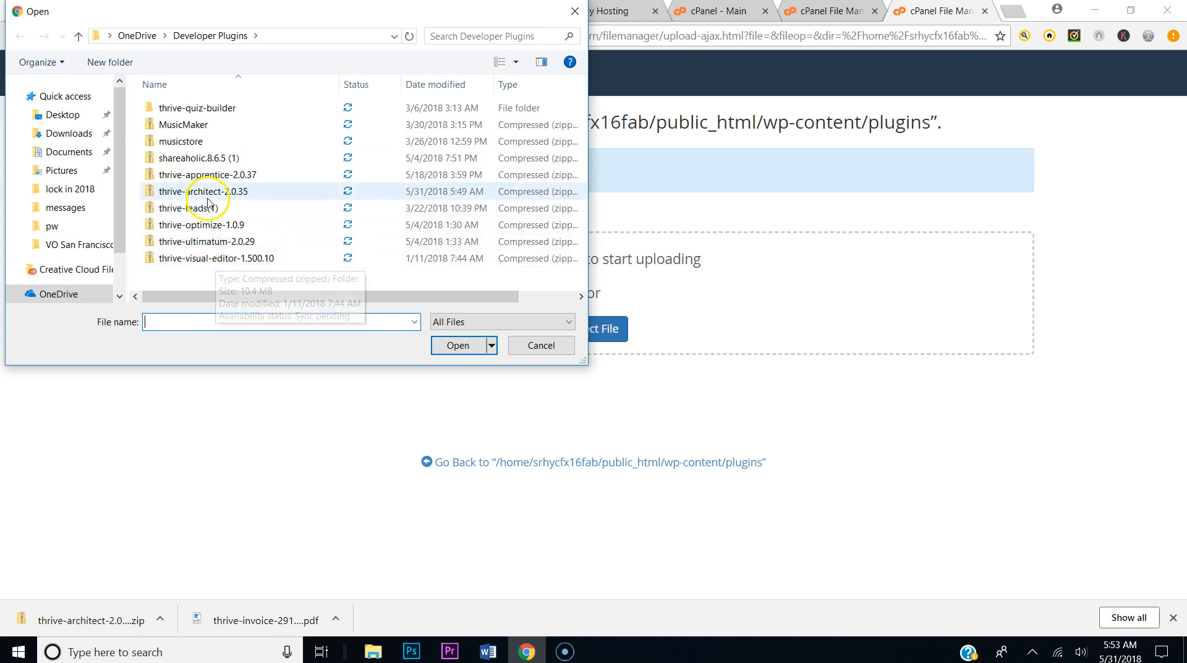
{"action": "left_click", "coordinate": [203, 191]}
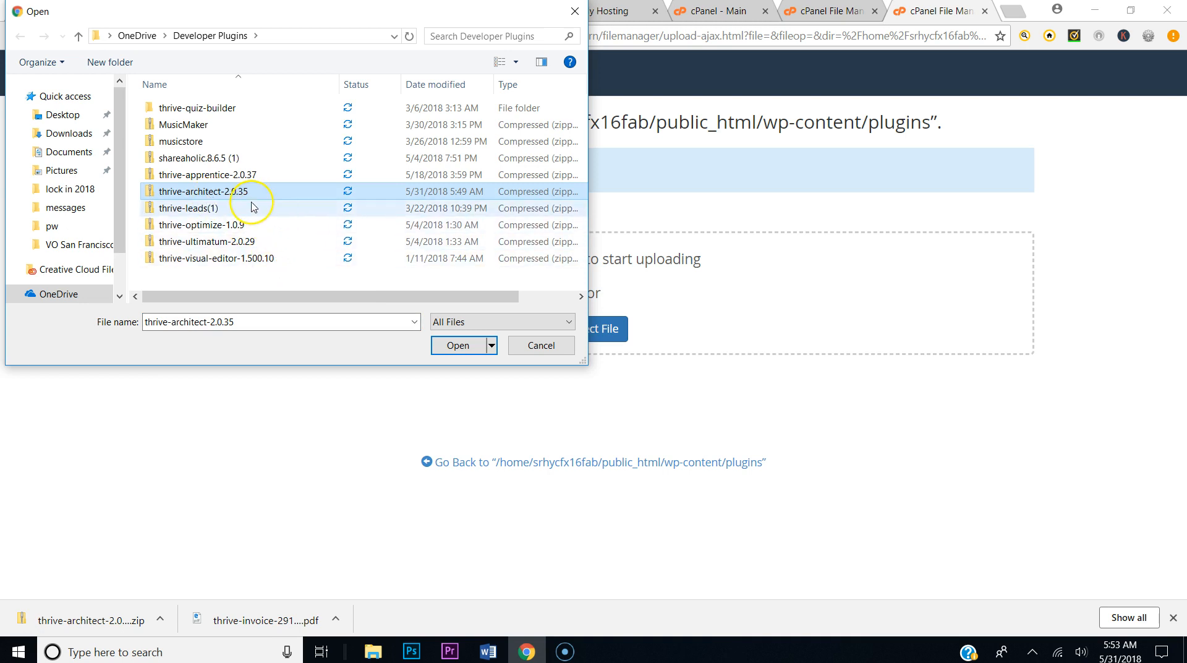
{"action": "mouse_move", "coordinate": [253, 208]}
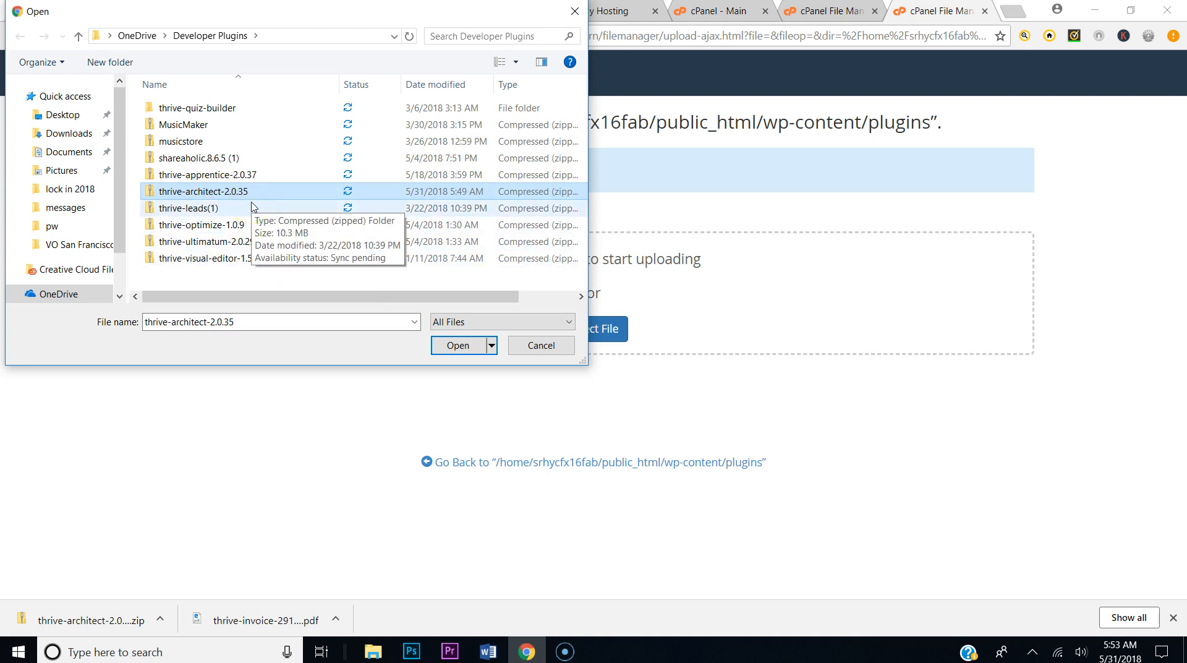
{"action": "left_click", "coordinate": [217, 258]}
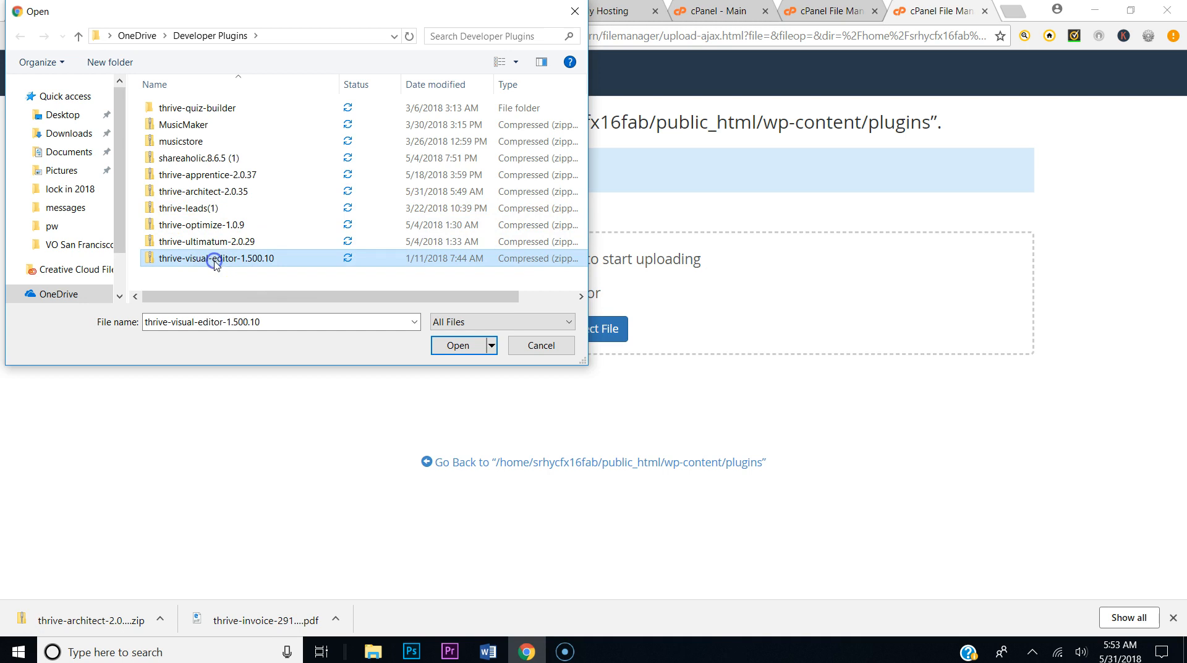
{"action": "left_click", "coordinate": [202, 191]}
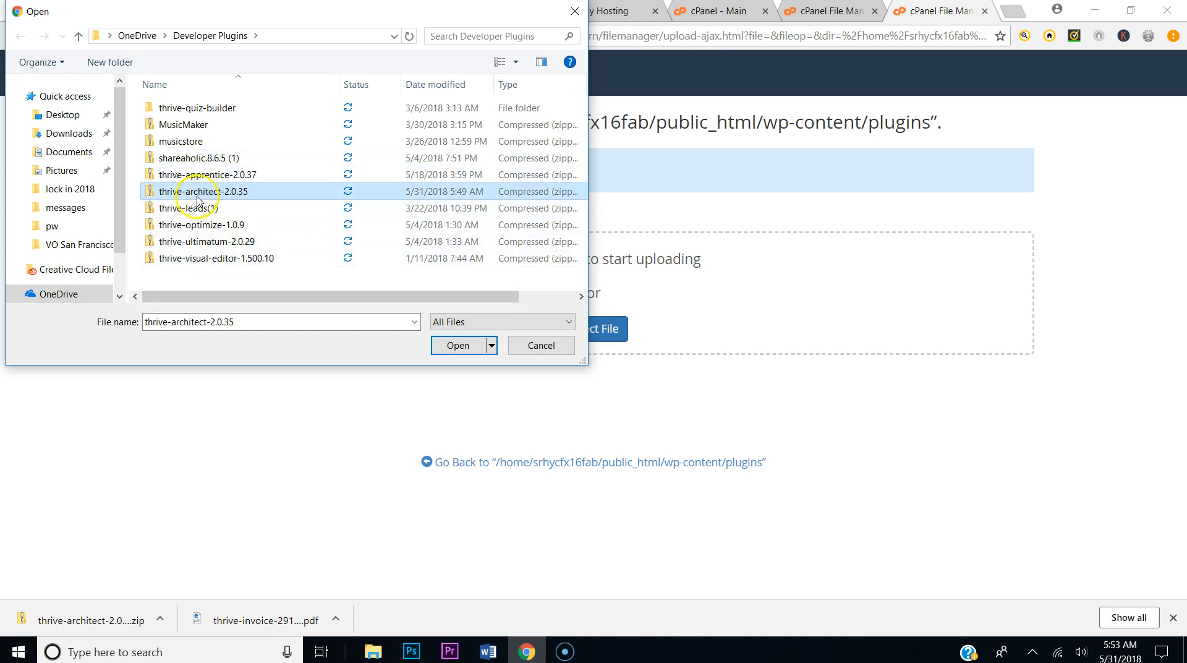
{"action": "mouse_move", "coordinate": [204, 191]}
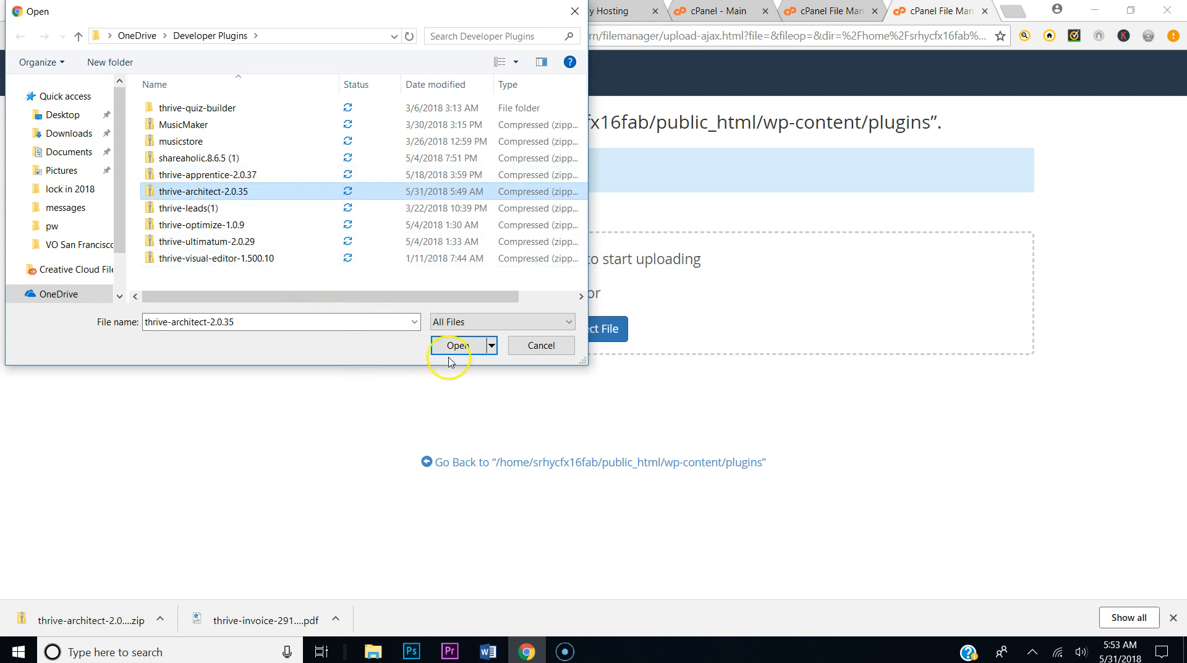
{"action": "left_click", "coordinate": [458, 346]}
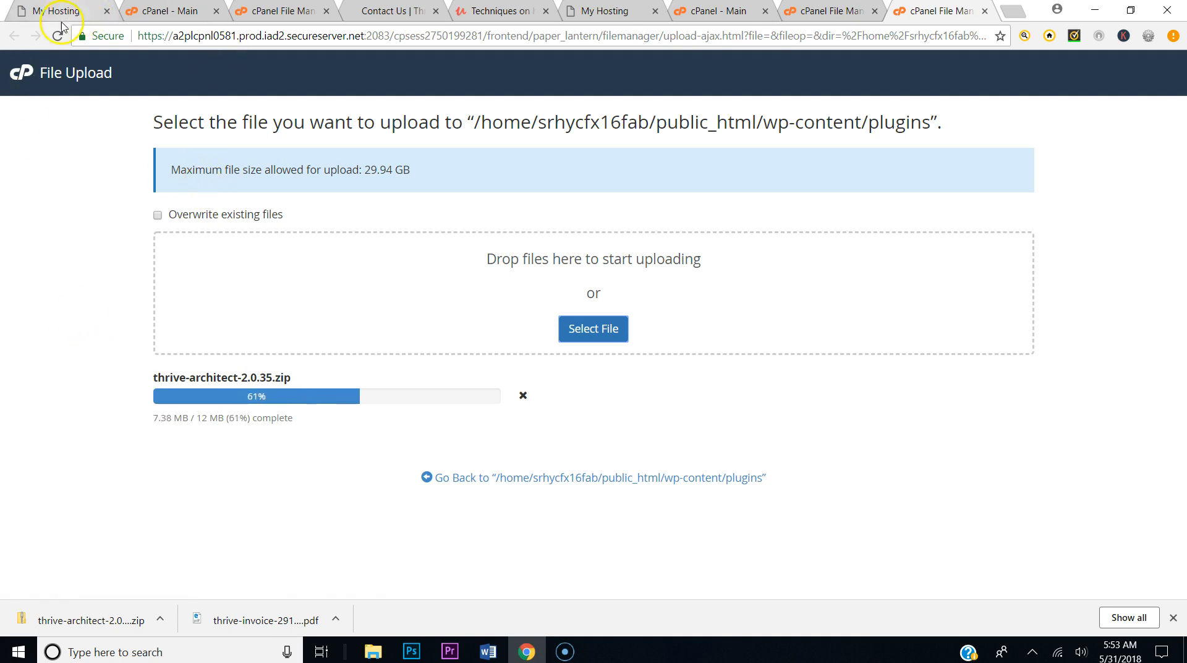
Close both hosting account tabs and the Contact Us editor tab, then show cPanel home
{"action": "left_click", "coordinate": [50, 10]}
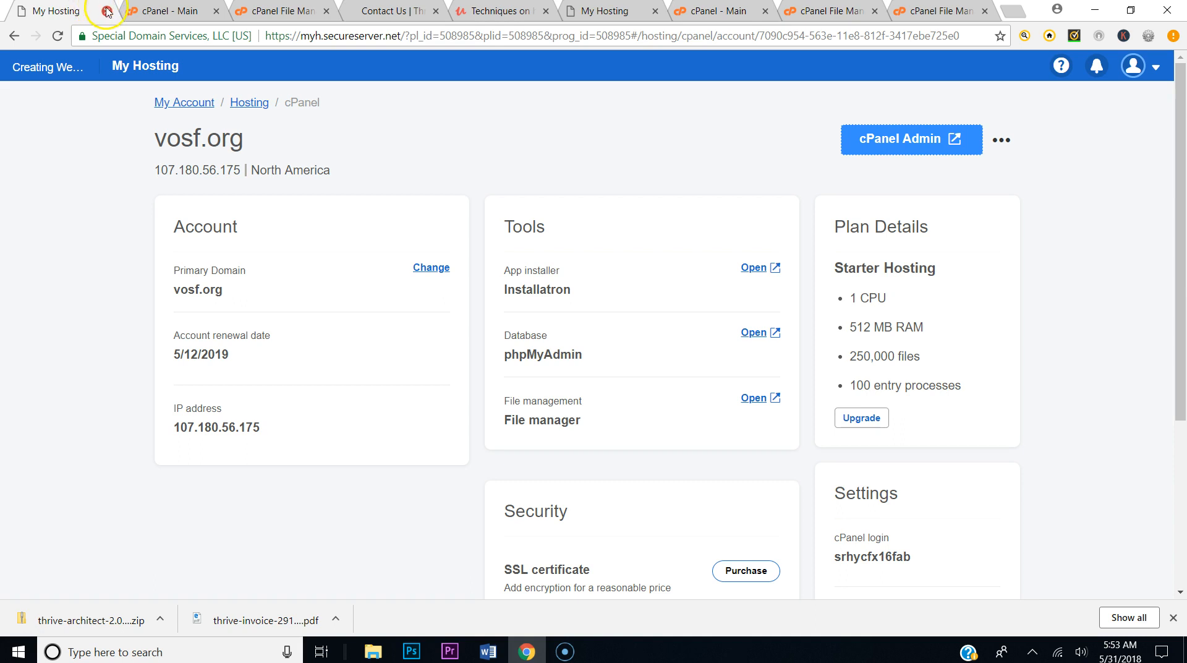
{"action": "left_click", "coordinate": [171, 10]}
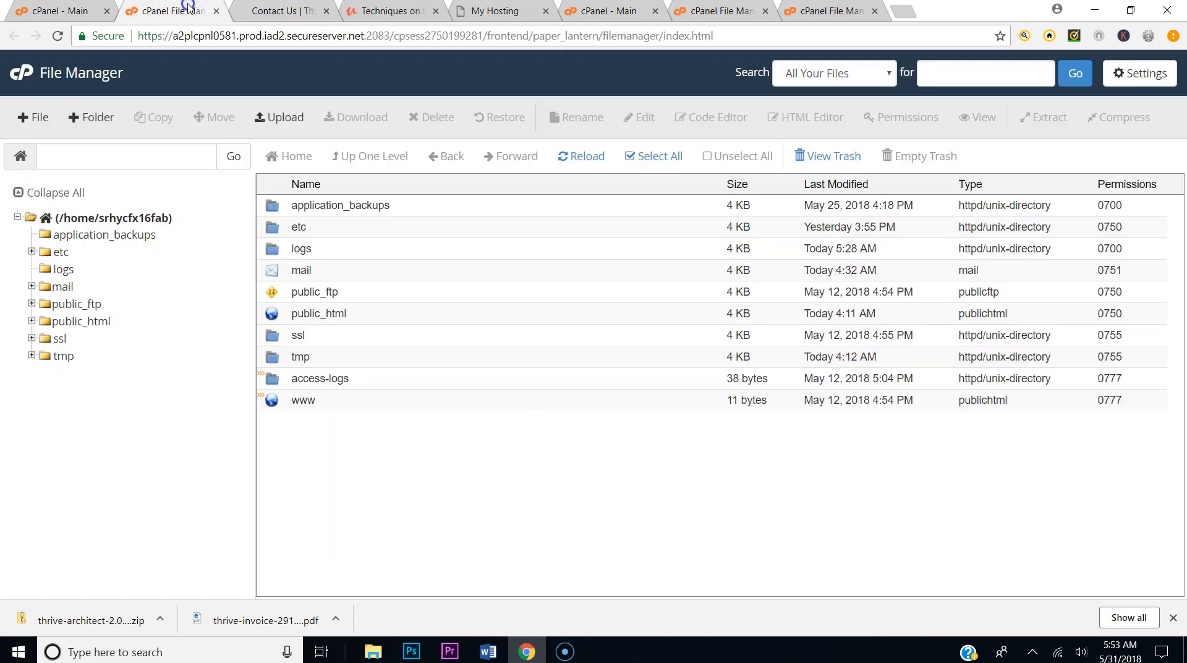
{"action": "left_click", "coordinate": [280, 11]}
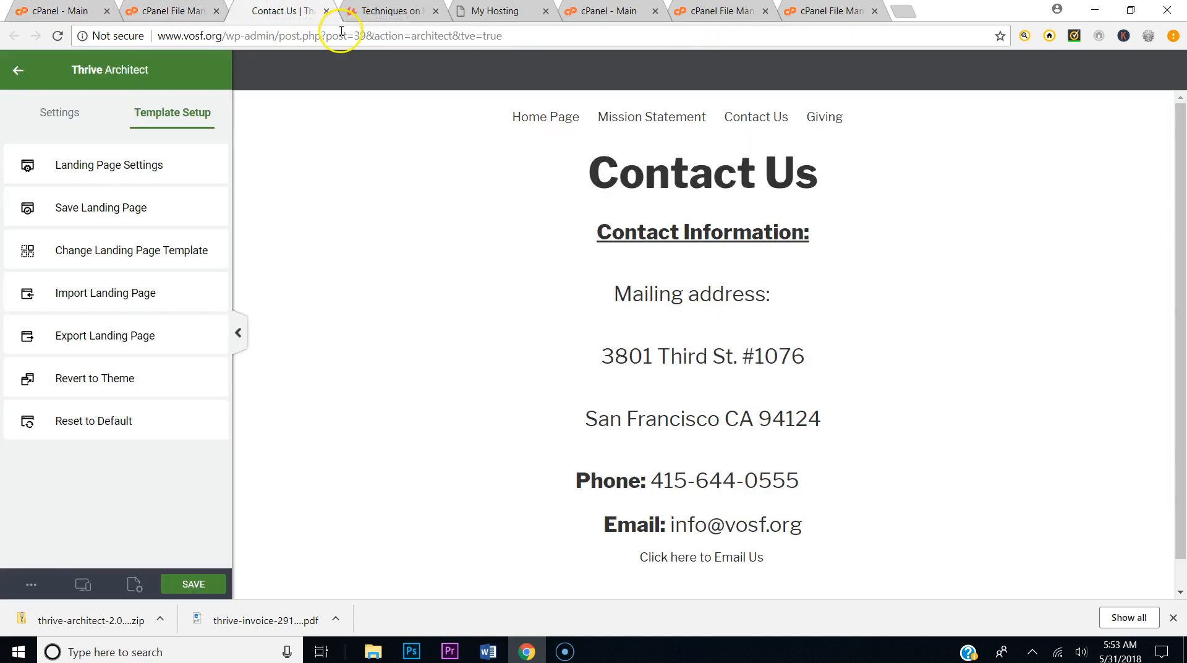
{"action": "left_click", "coordinate": [280, 10]}
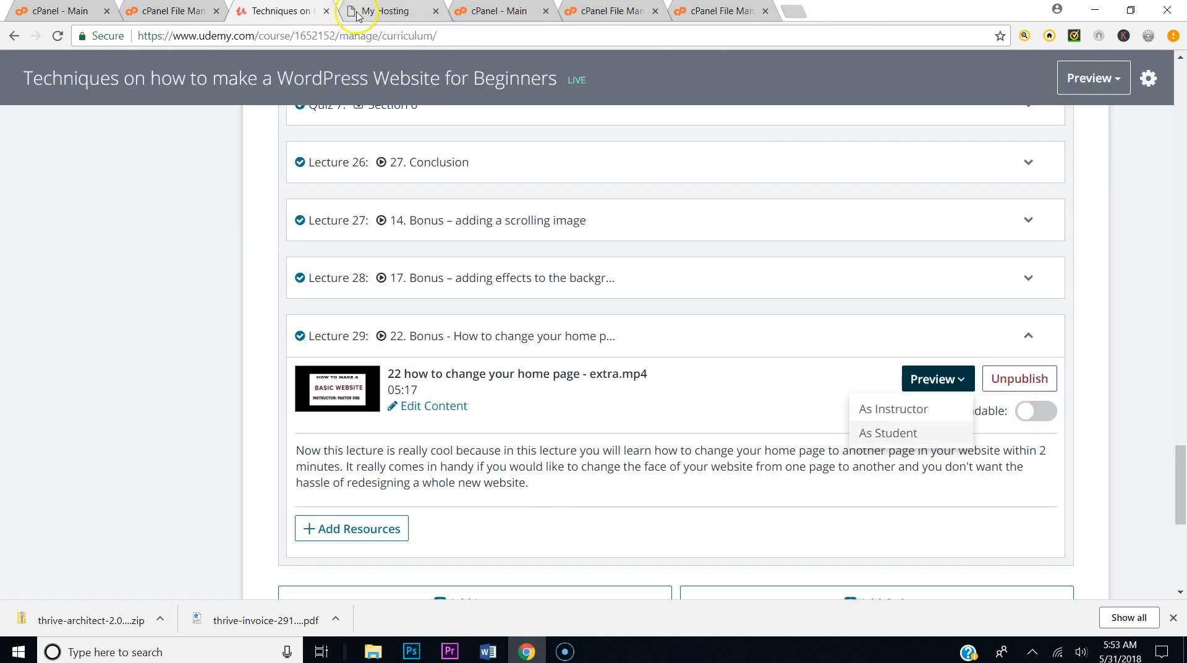
{"action": "left_click", "coordinate": [382, 10]}
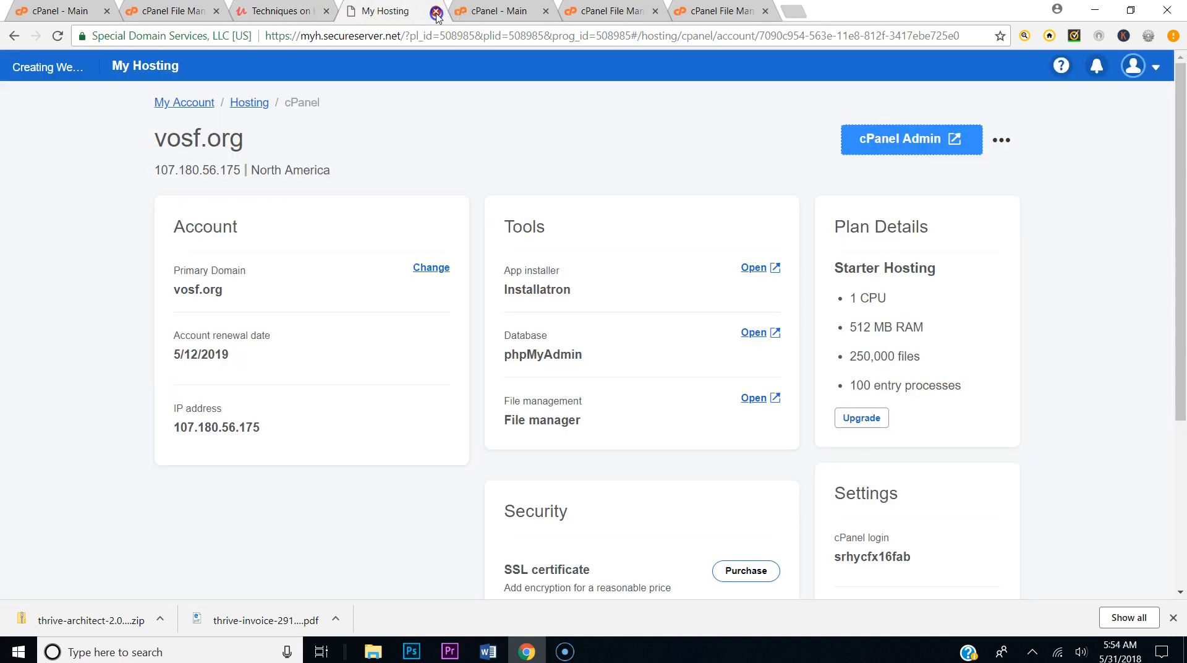
{"action": "left_click", "coordinate": [435, 13]}
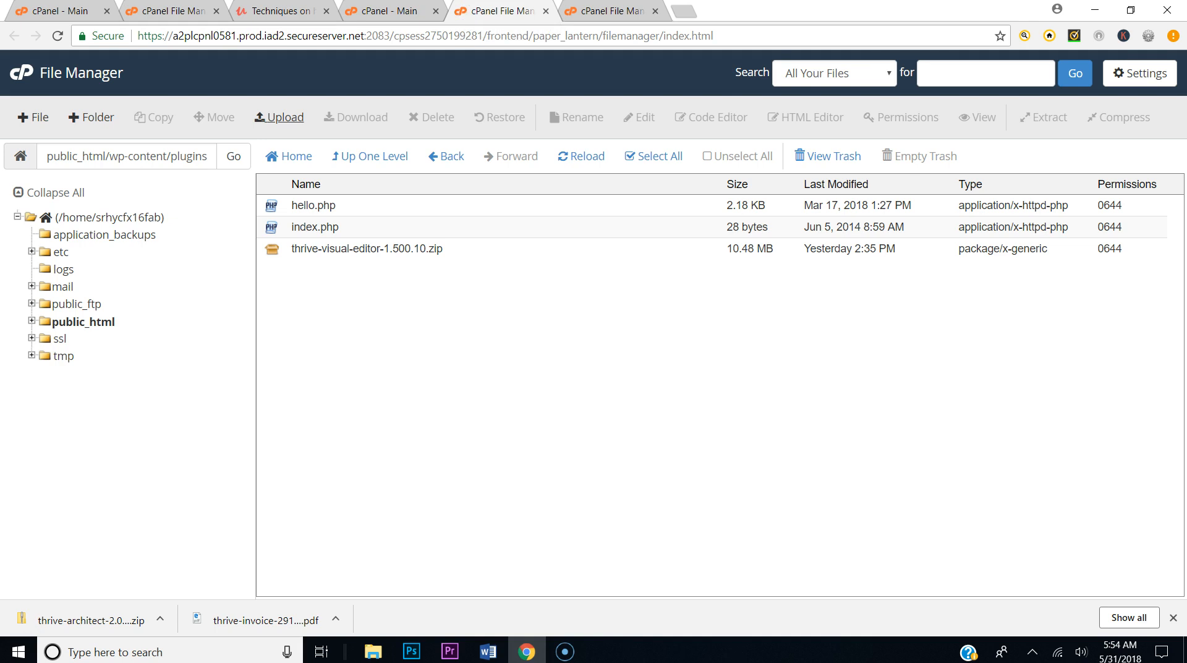
{"action": "left_click", "coordinate": [378, 10]}
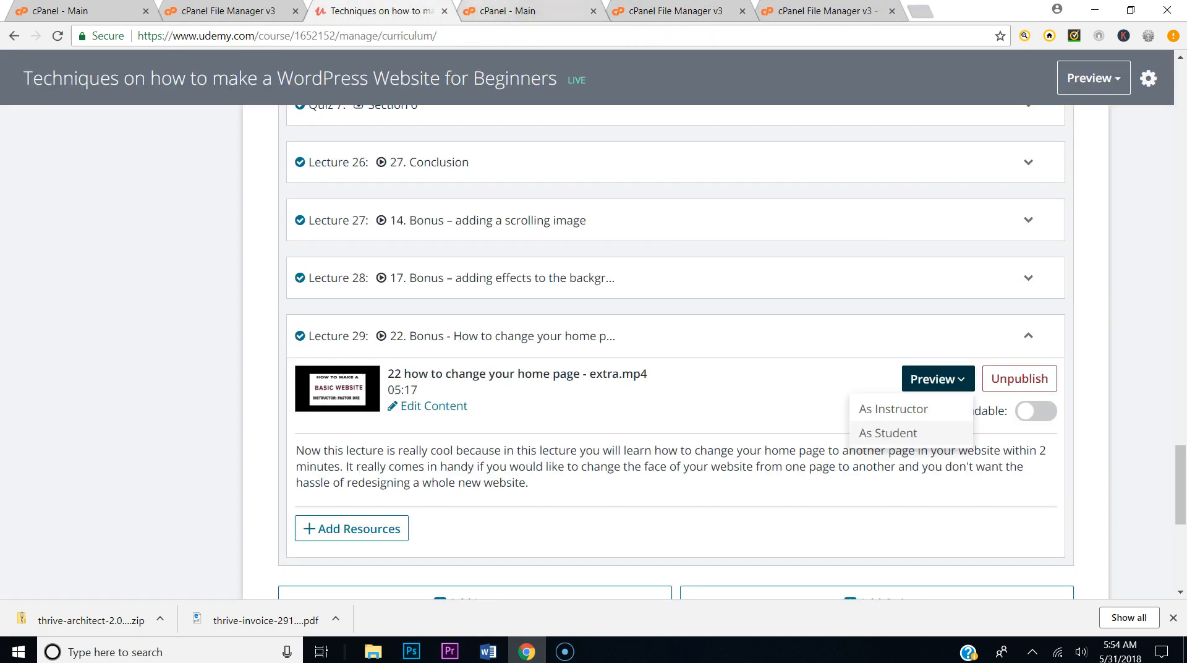
{"action": "left_click", "coordinate": [530, 10]}
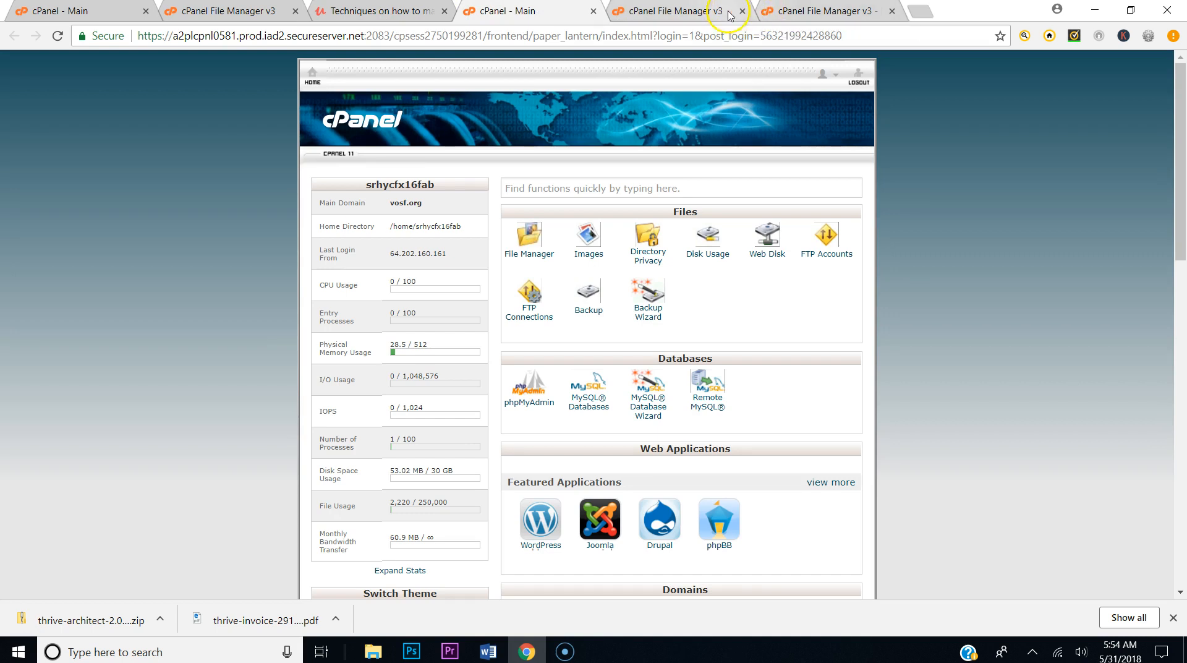
Extract thrive-architect-2.0.35.zip into wp-content/plugins and dismiss the extraction results
{"action": "left_click", "coordinate": [670, 11]}
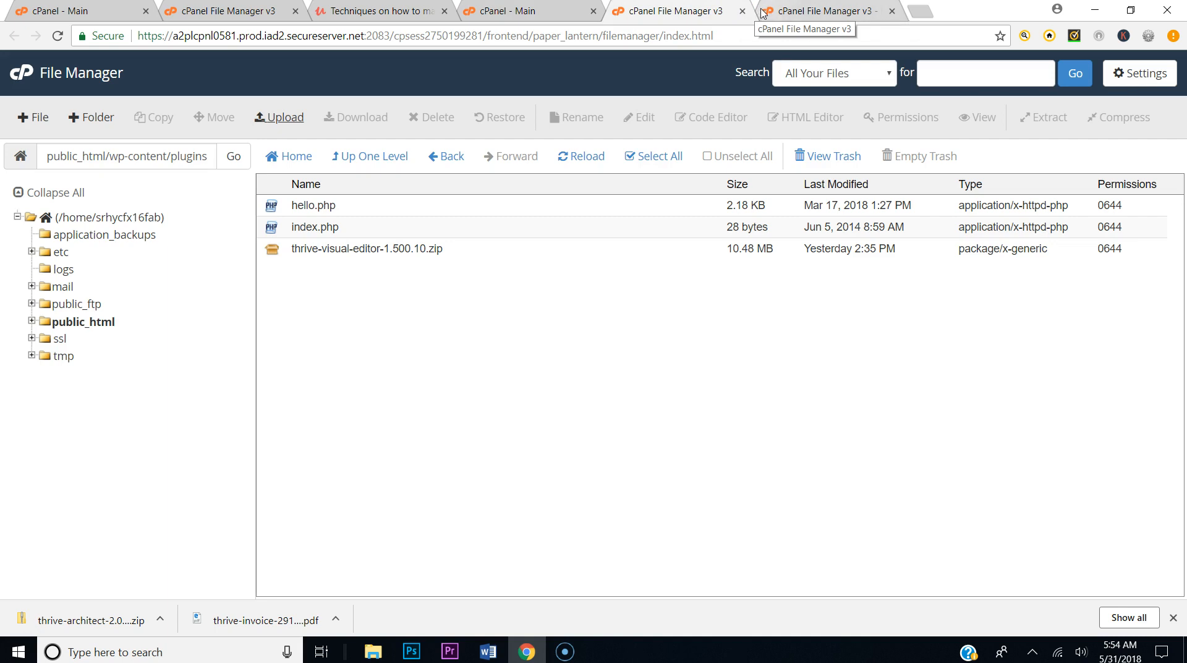
{"action": "left_click", "coordinate": [278, 118]}
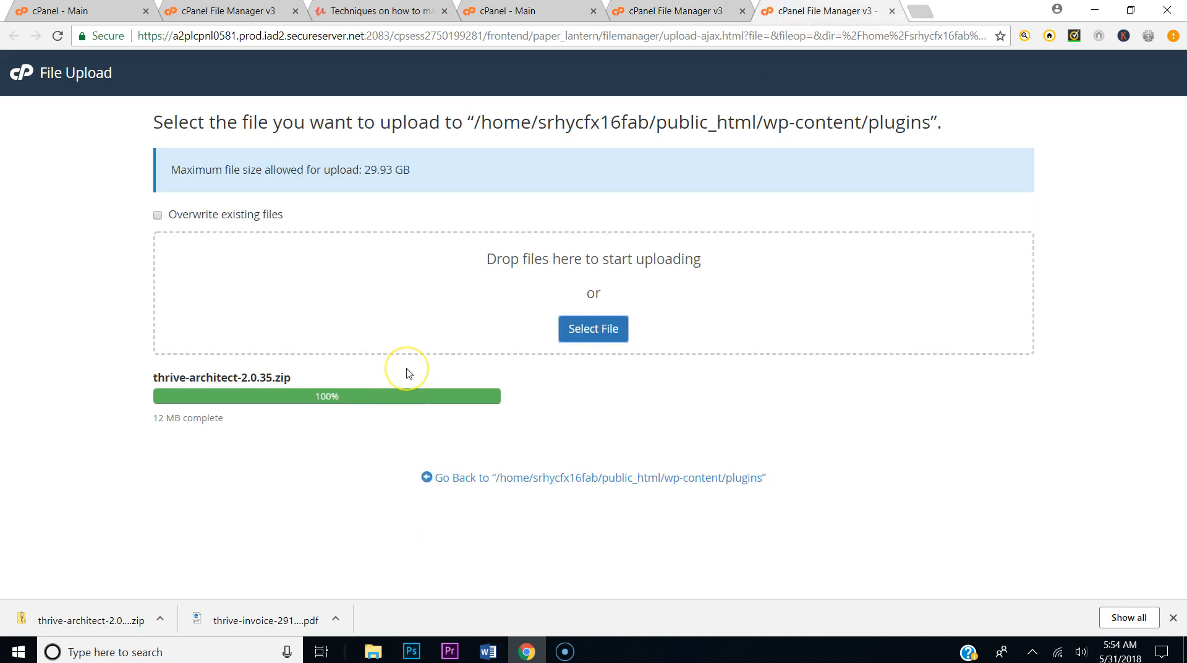
{"action": "mouse_move", "coordinate": [605, 458]}
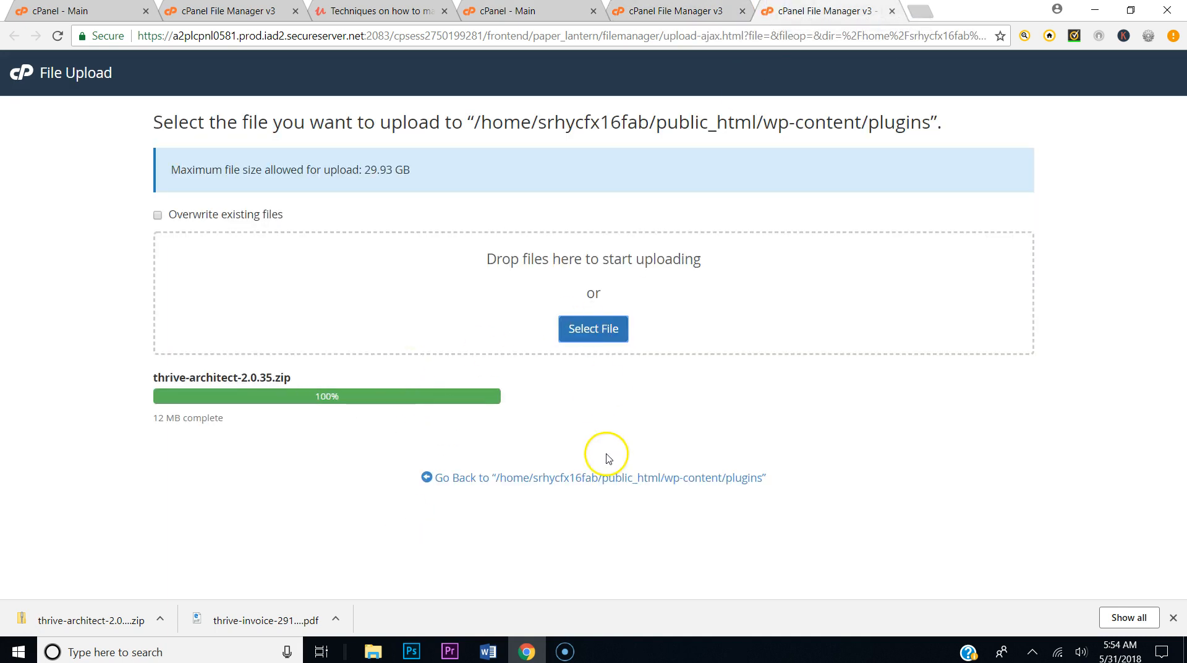
{"action": "mouse_move", "coordinate": [600, 477]}
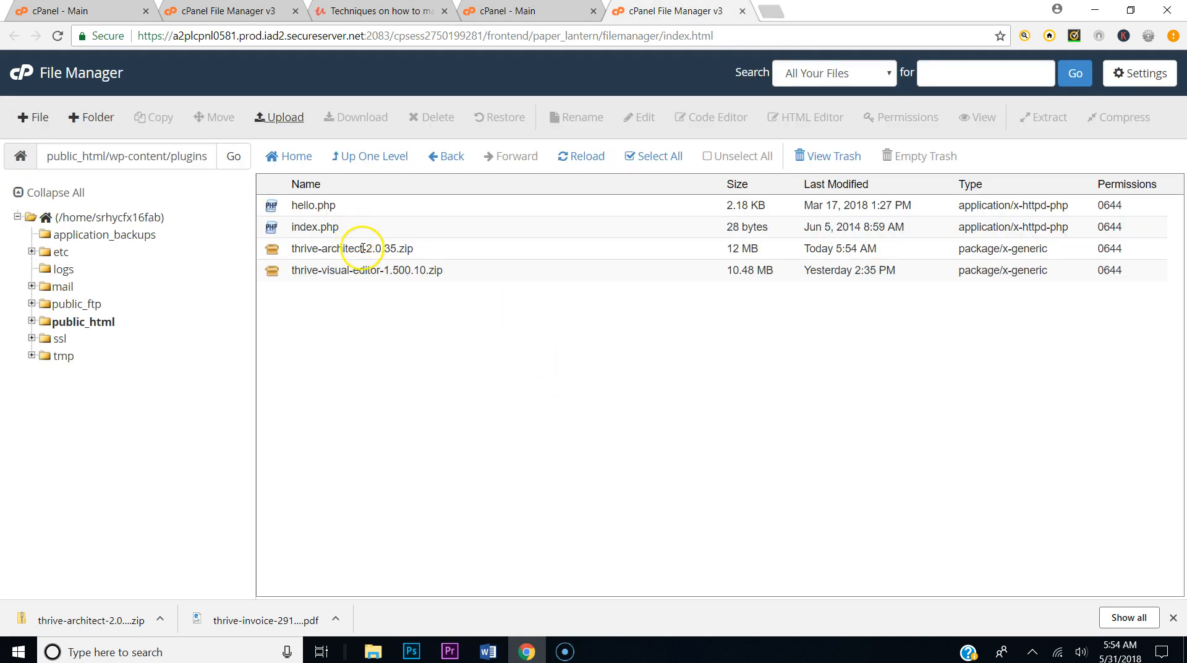
{"action": "right_click", "coordinate": [352, 248]}
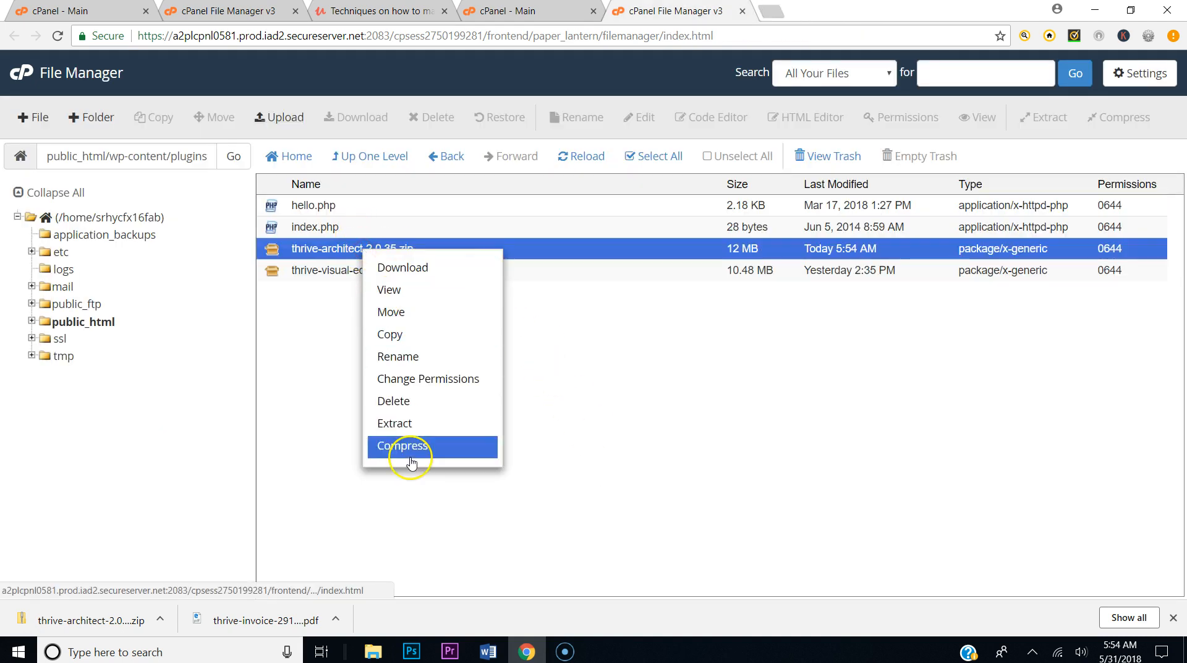
{"action": "left_click", "coordinate": [394, 423]}
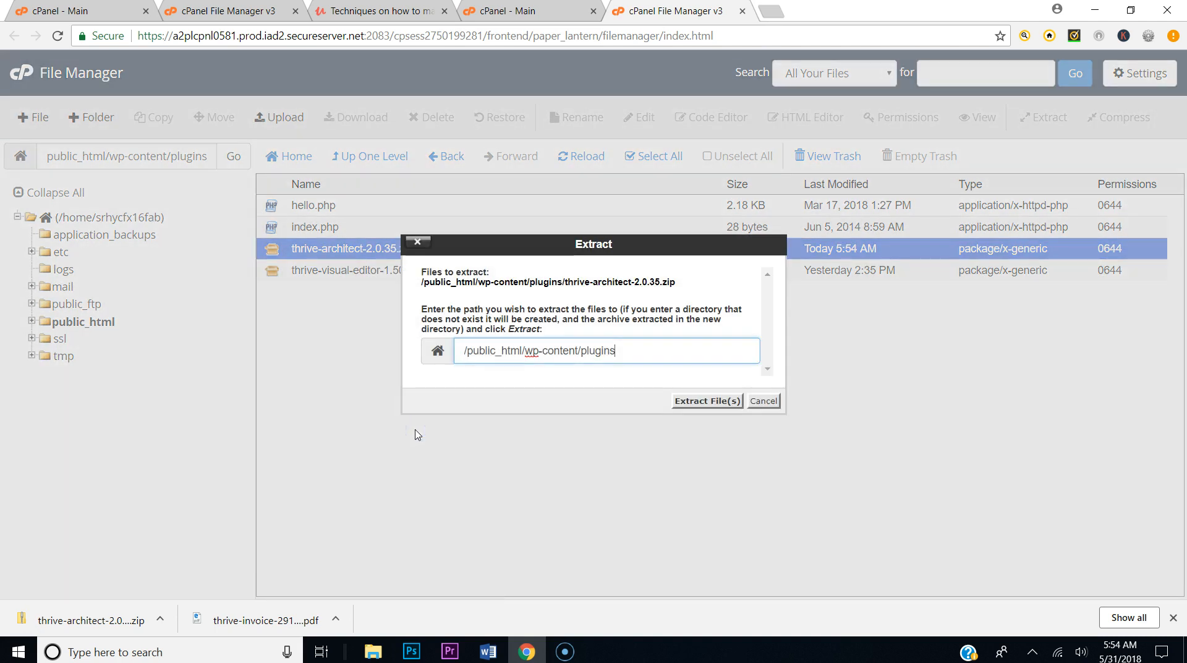
{"action": "left_click", "coordinate": [707, 400]}
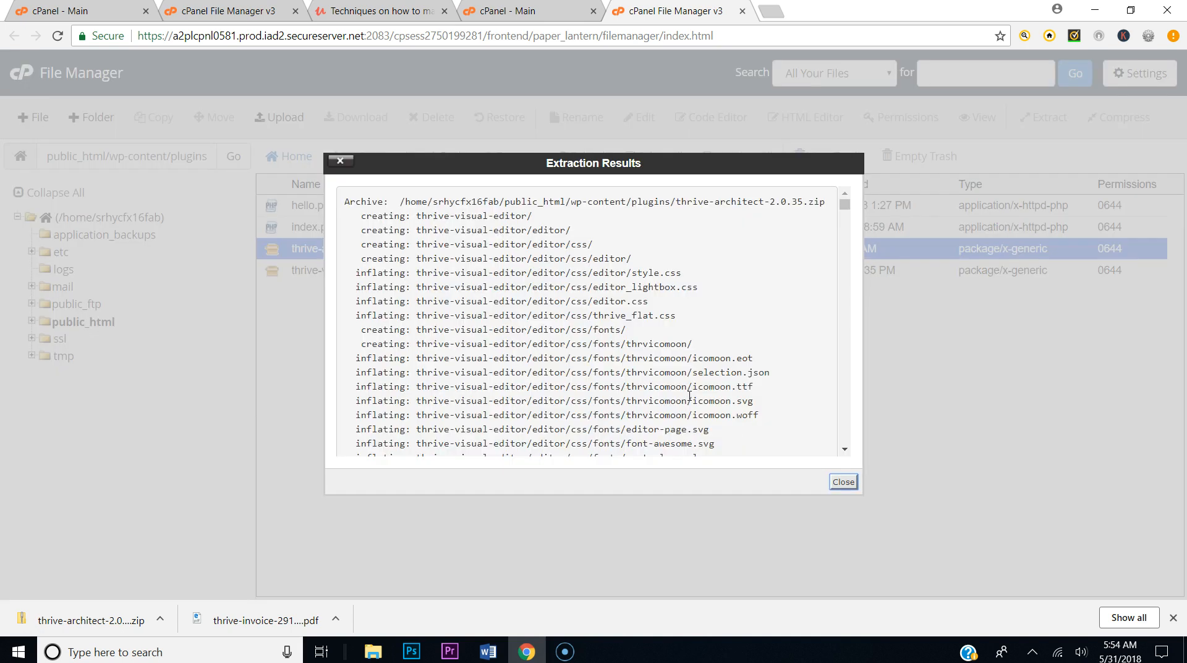
{"action": "left_click", "coordinate": [842, 481]}
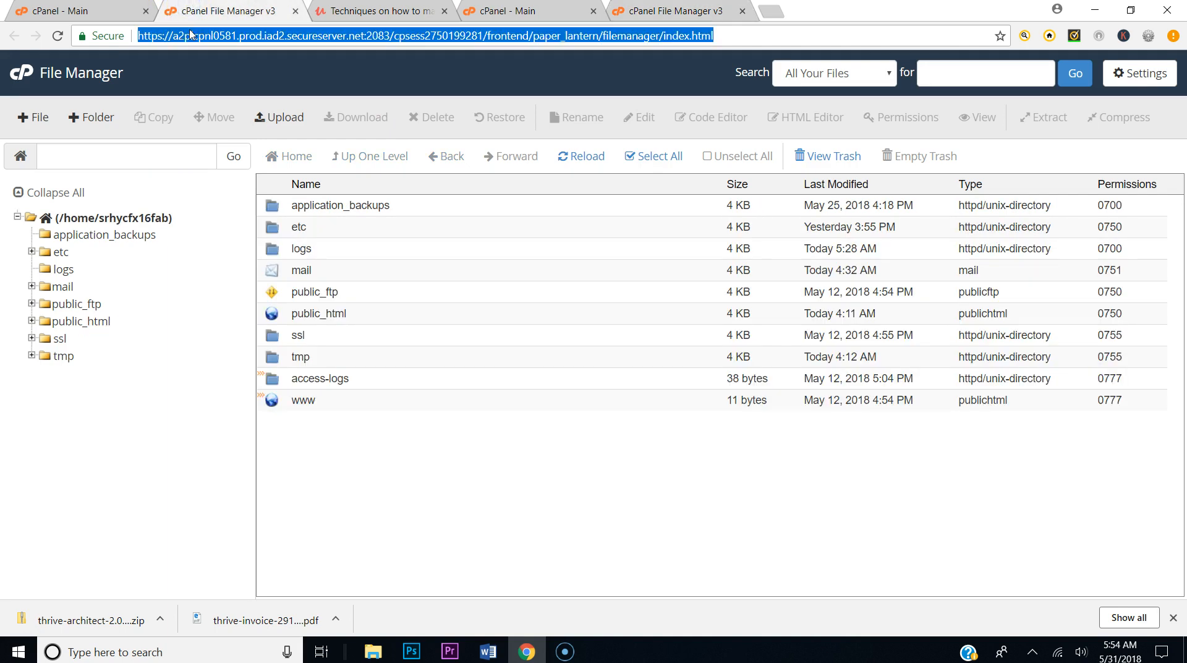
Open the vosf.org admin dashboard and go to the Installed Plugins list
{"action": "type", "text": "vocapetown.org"}
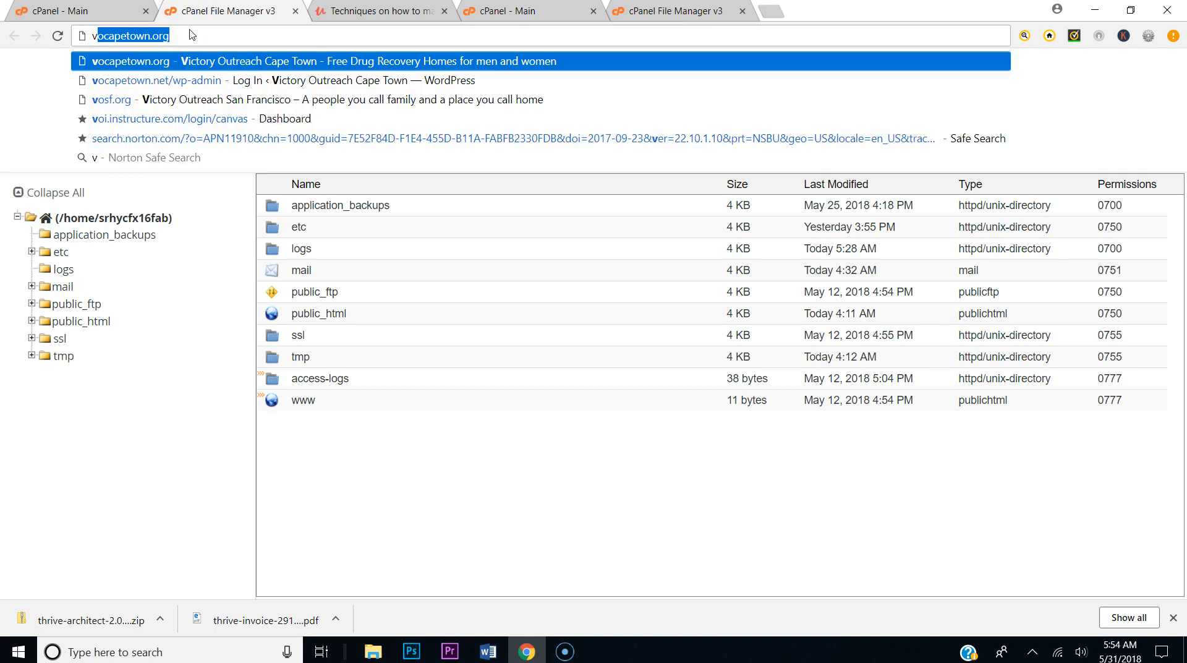
{"action": "left_click", "coordinate": [111, 99]}
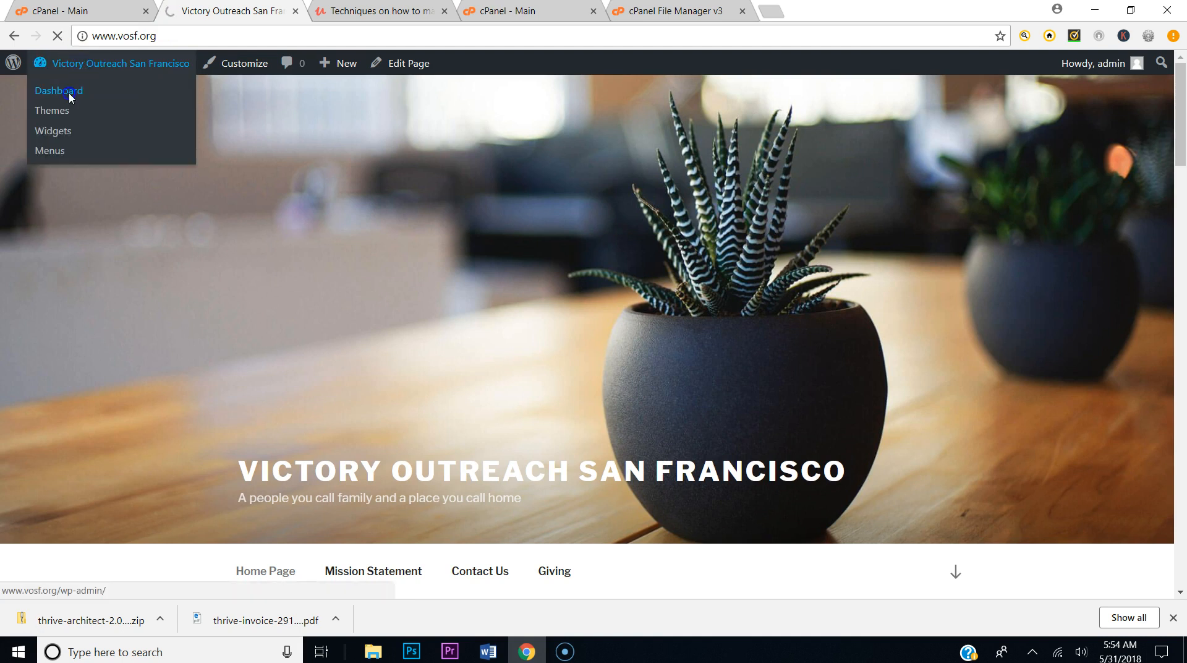
{"action": "left_click", "coordinate": [58, 91]}
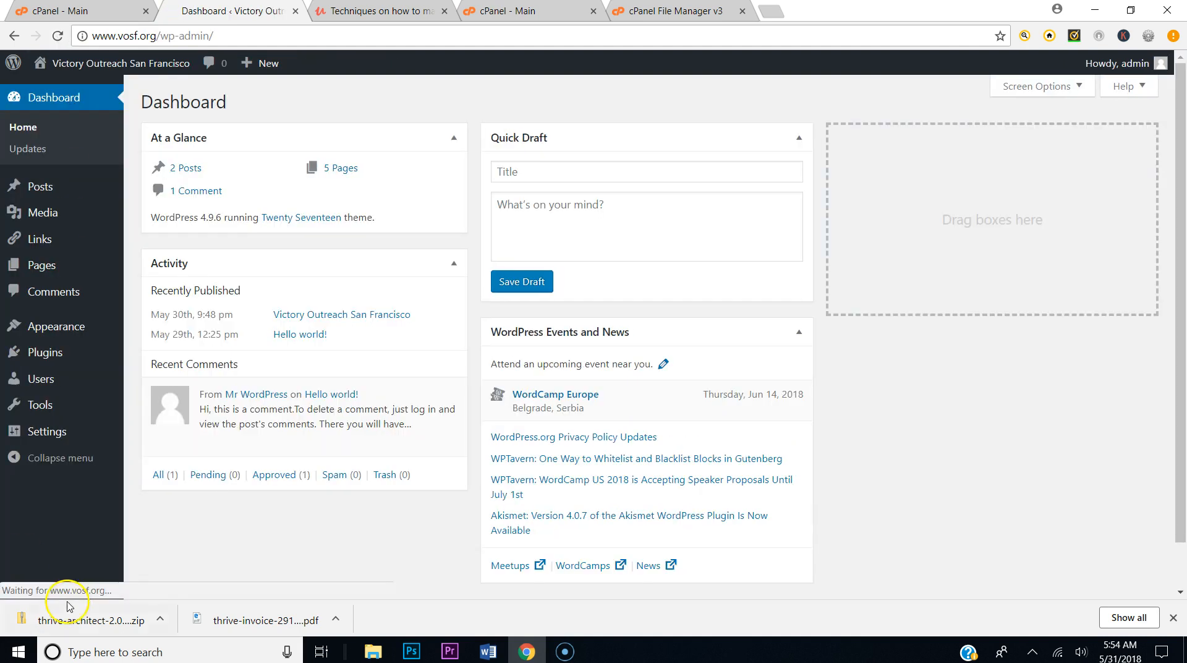
{"action": "mouse_move", "coordinate": [42, 351]}
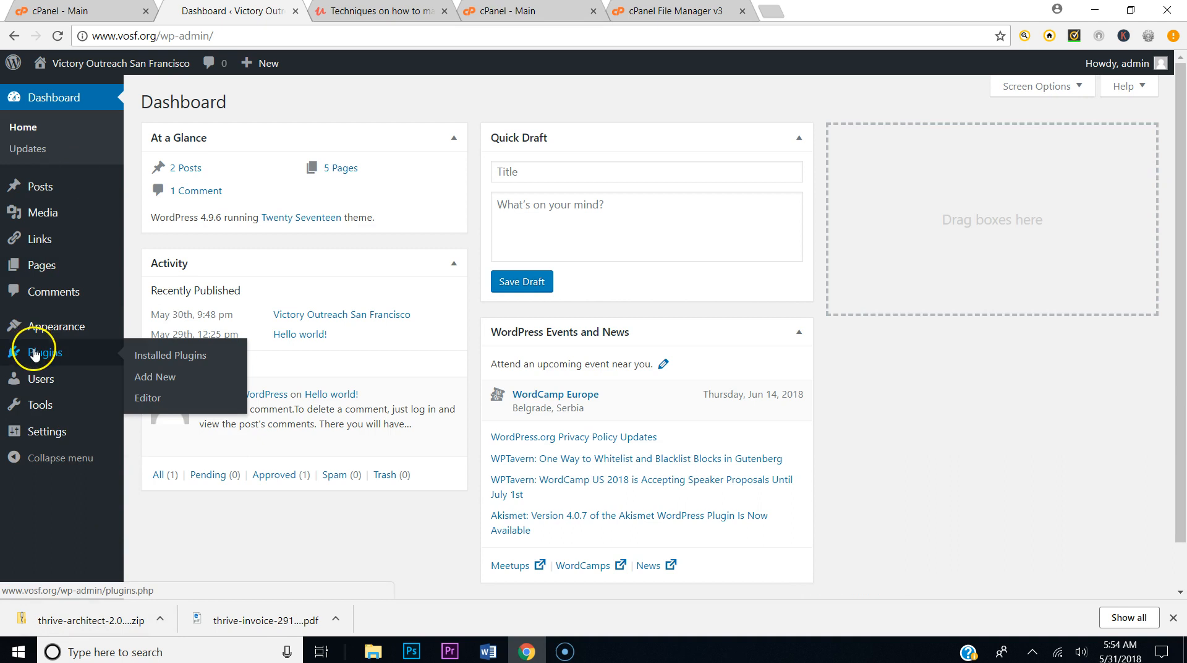
{"action": "left_click", "coordinate": [170, 355]}
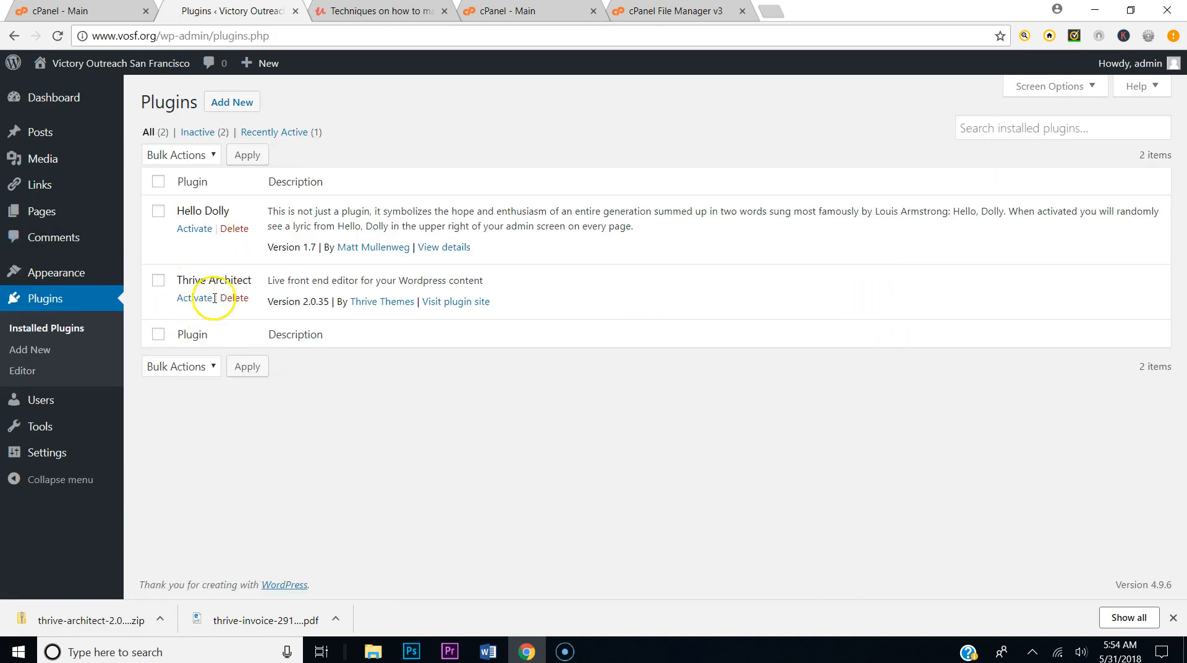
Activate Thrive Architect, confirm it in Thrive Dashboard, and view the vosf.org homepage
{"action": "left_click", "coordinate": [194, 297]}
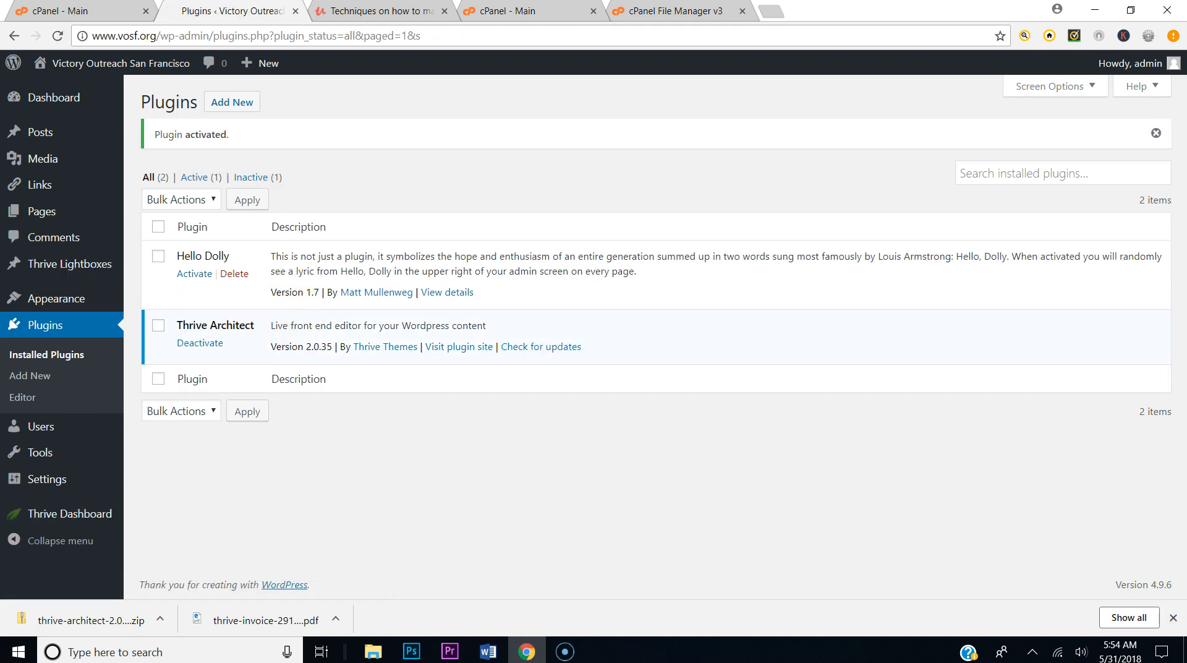
{"action": "left_click", "coordinate": [69, 514]}
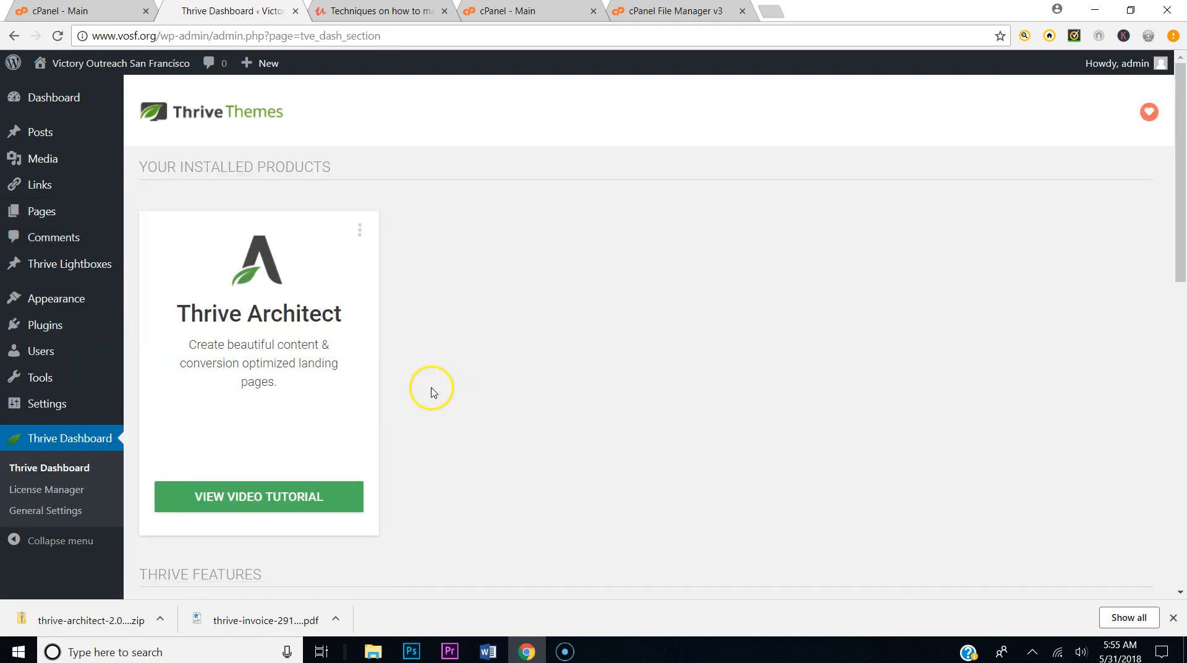
{"action": "scroll", "scroll_direction": "down", "scroll_amount": 3}
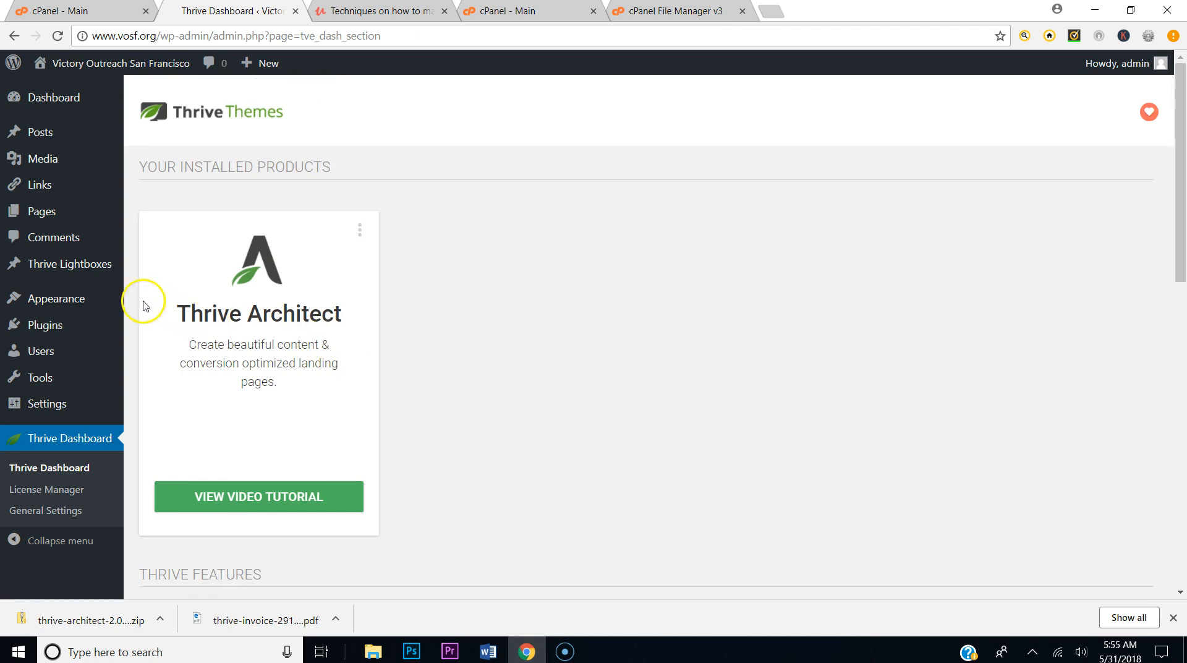
{"action": "left_click", "coordinate": [54, 97]}
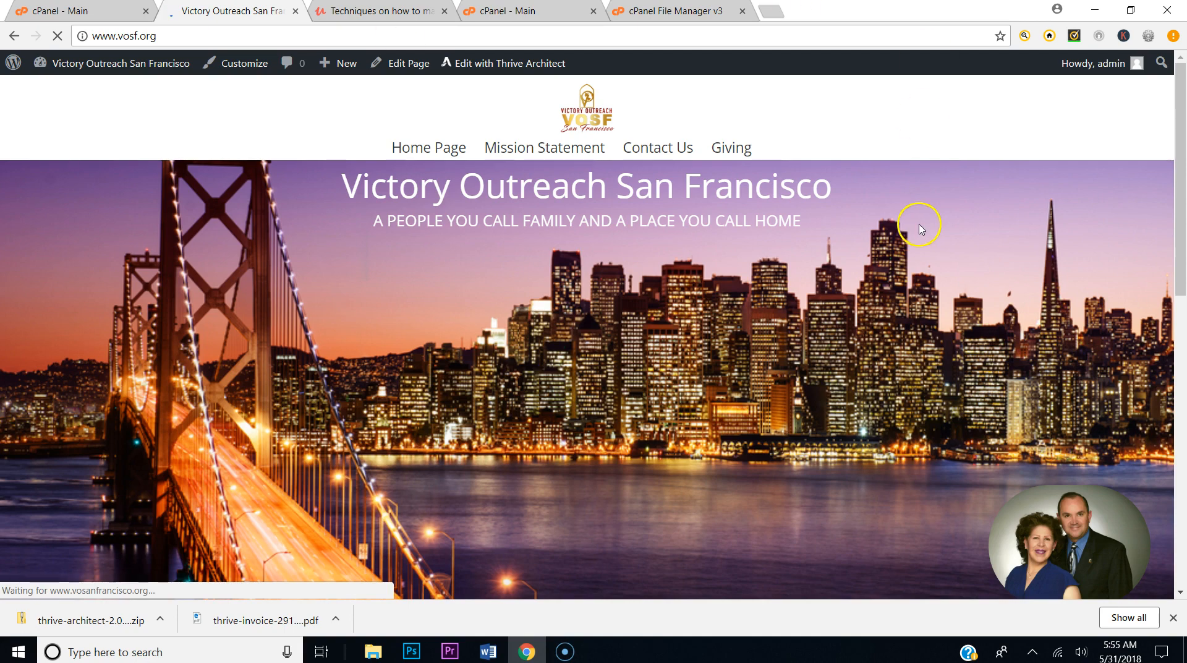
Switch back to the cPanel File Manager tab showing wp-content/plugins
{"action": "scroll", "scroll_direction": "down", "scroll_amount": 3}
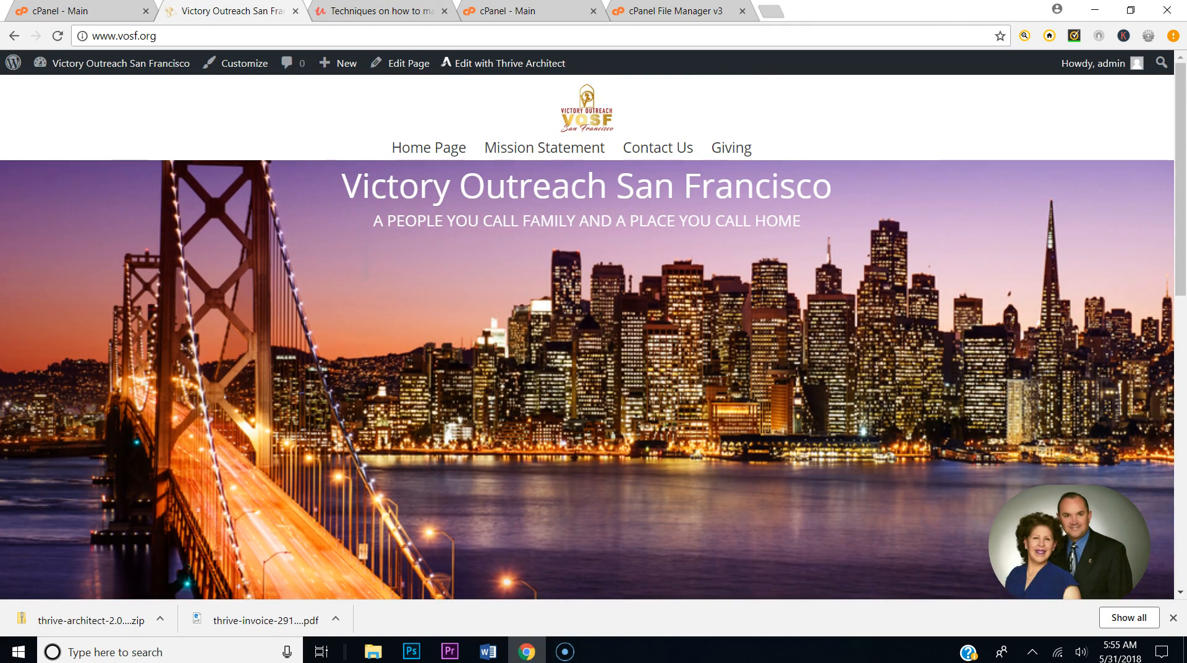
{"action": "left_click", "coordinate": [678, 10]}
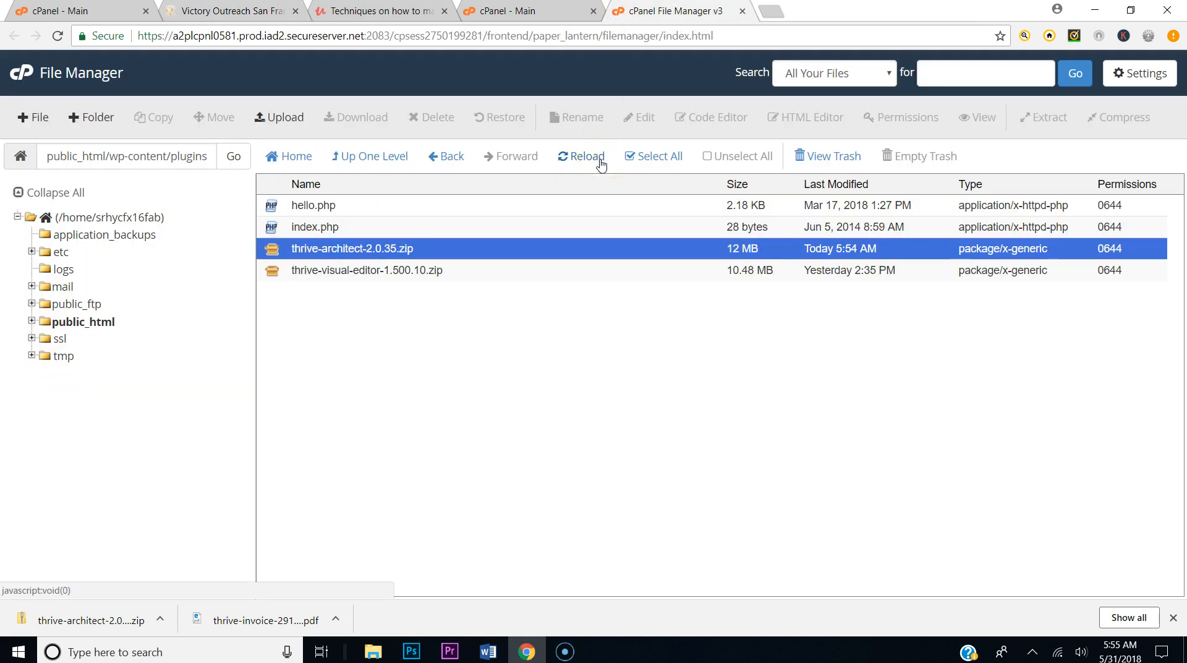
{"action": "mouse_move", "coordinate": [366, 587]}
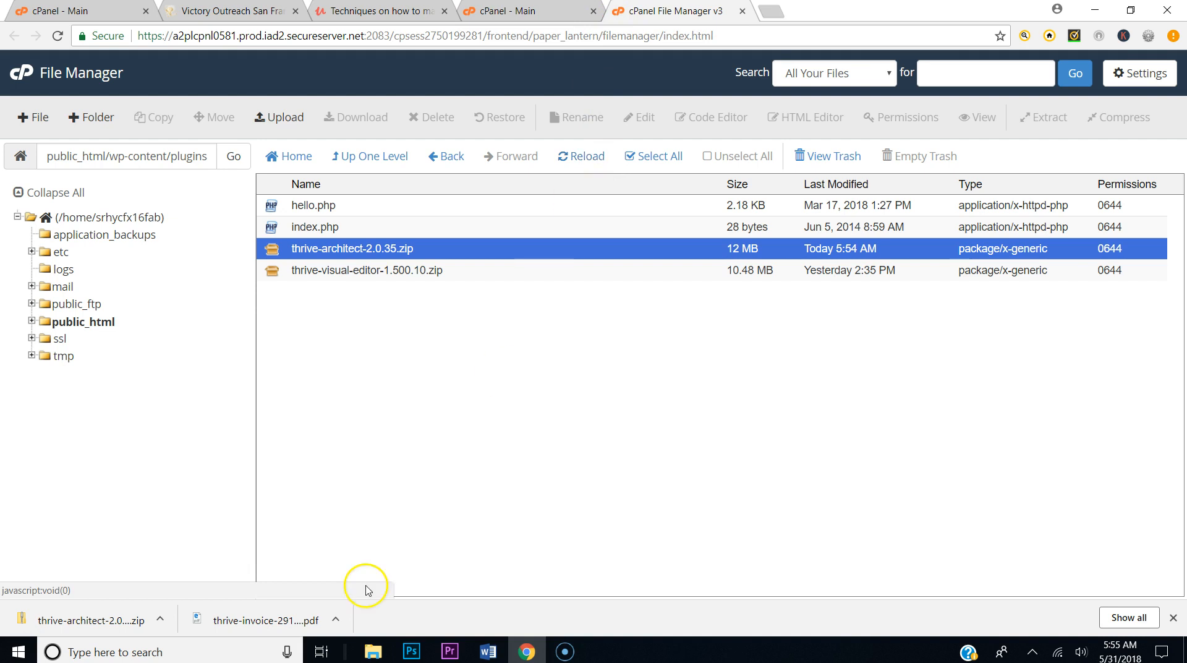